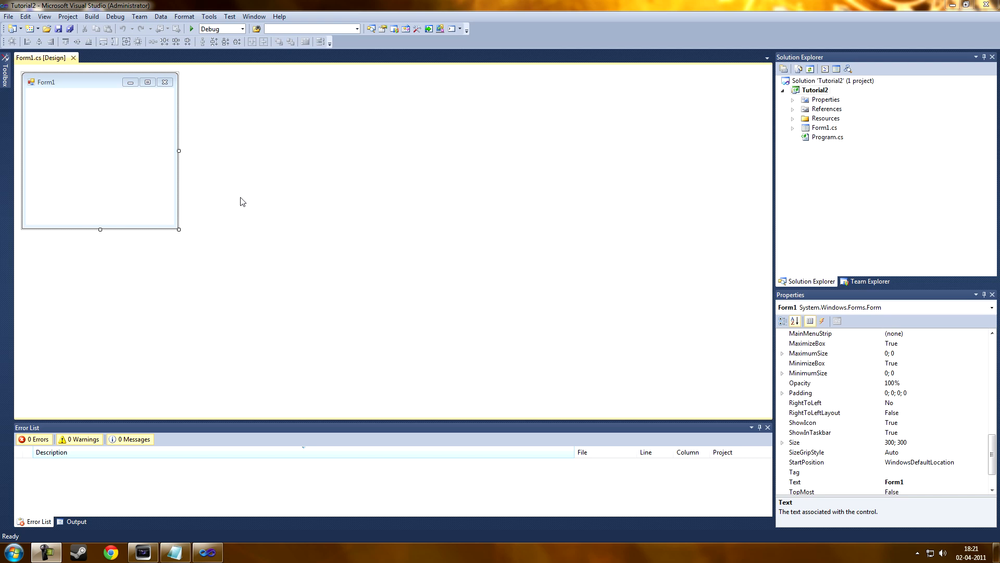
{"action": "mouse_move", "coordinate": [137, 91]}
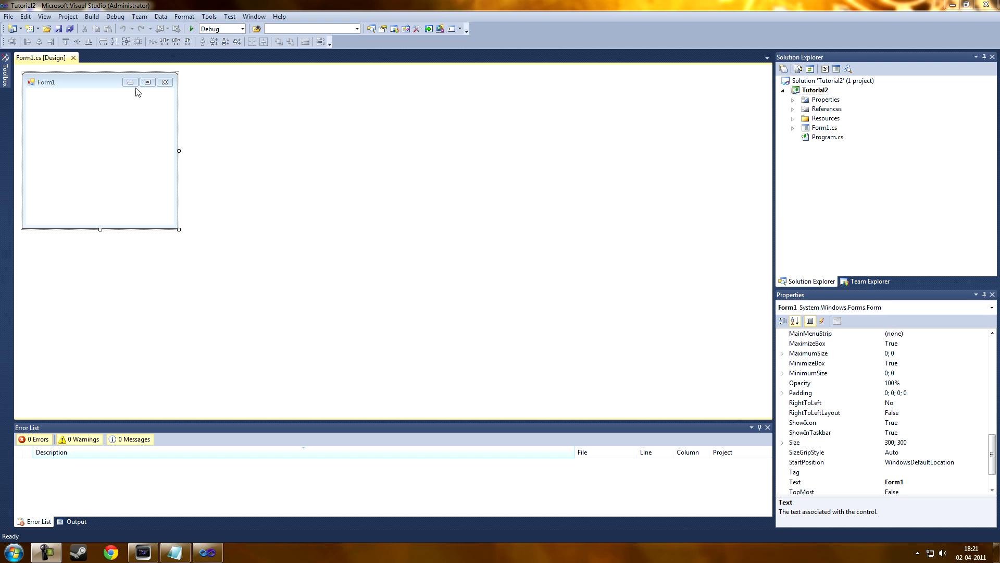
{"action": "mouse_move", "coordinate": [182, 156]}
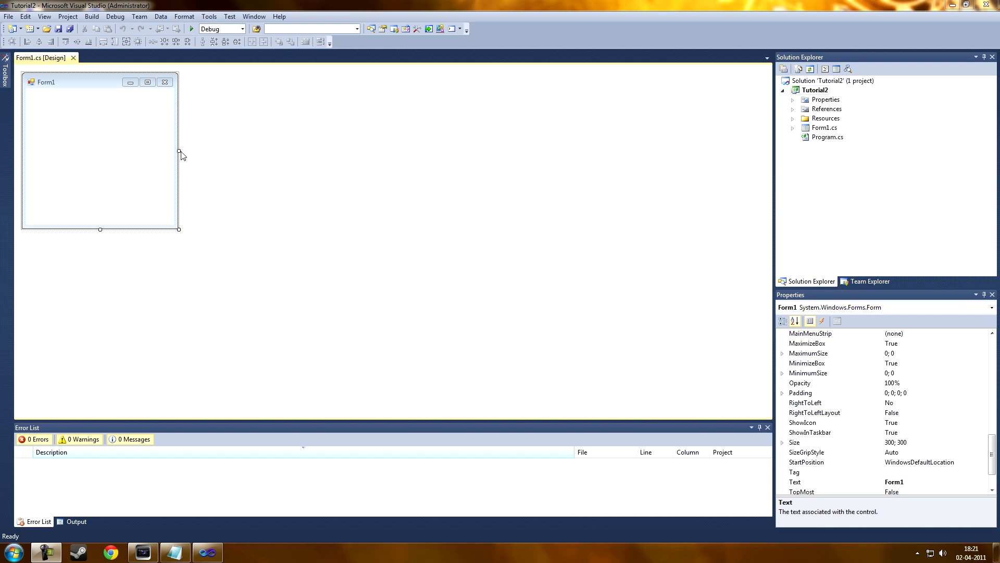
{"action": "mouse_move", "coordinate": [180, 153]}
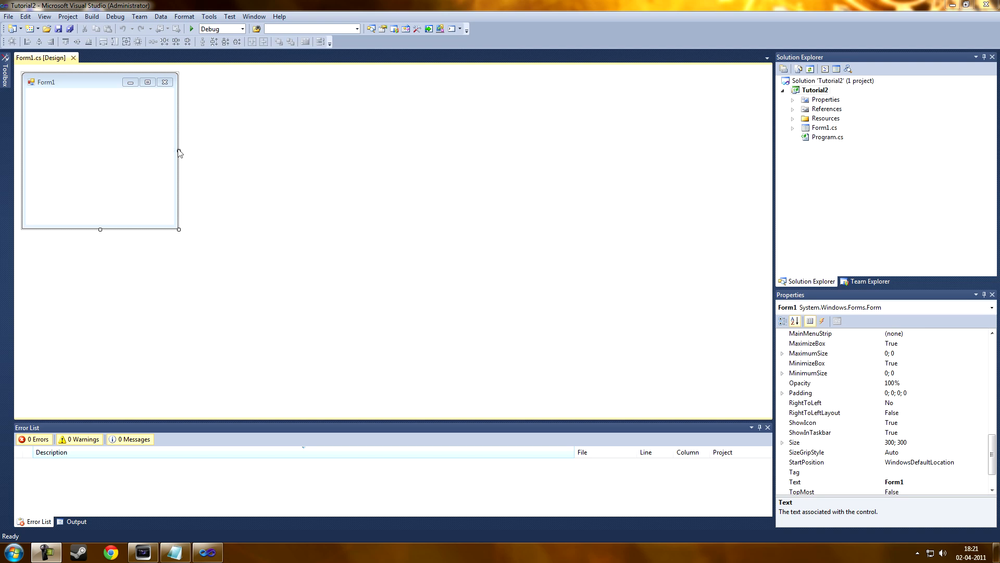
{"action": "mouse_move", "coordinate": [192, 162]}
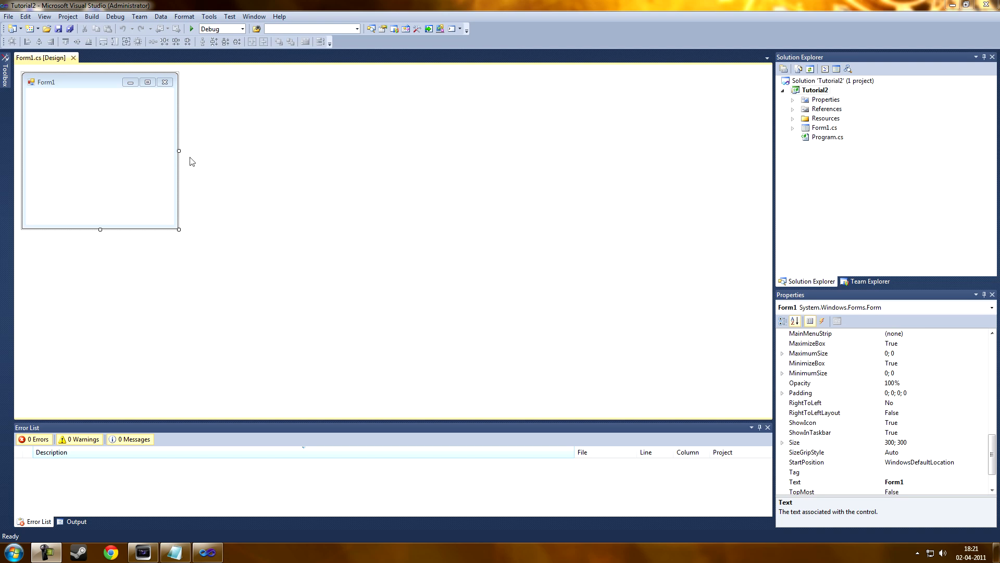
{"action": "mouse_move", "coordinate": [181, 158]}
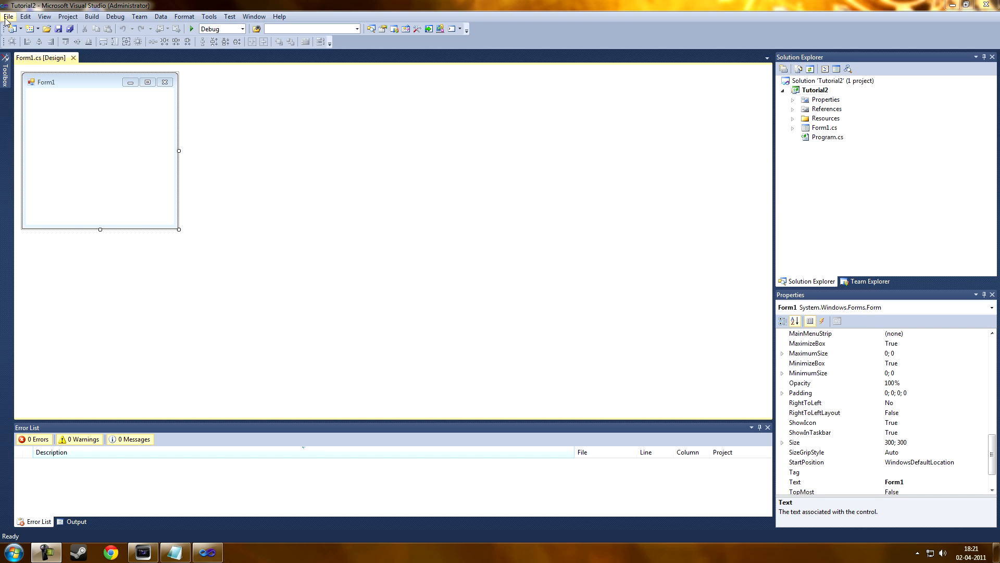
Dismiss the new-project dialog and set Form1's Text property to Webbrowser
{"action": "left_click", "coordinate": [8, 16]}
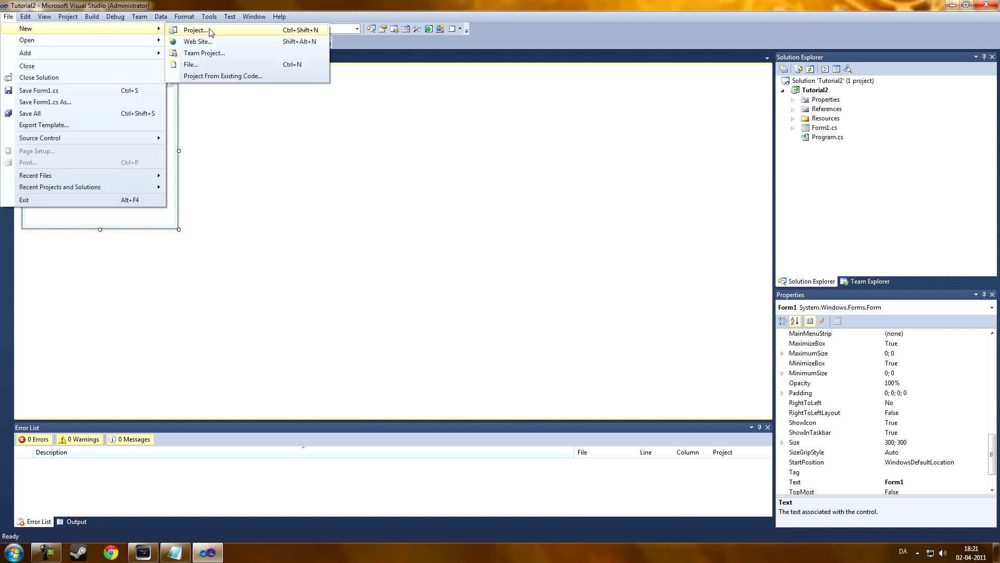
{"action": "left_click", "coordinate": [196, 30]}
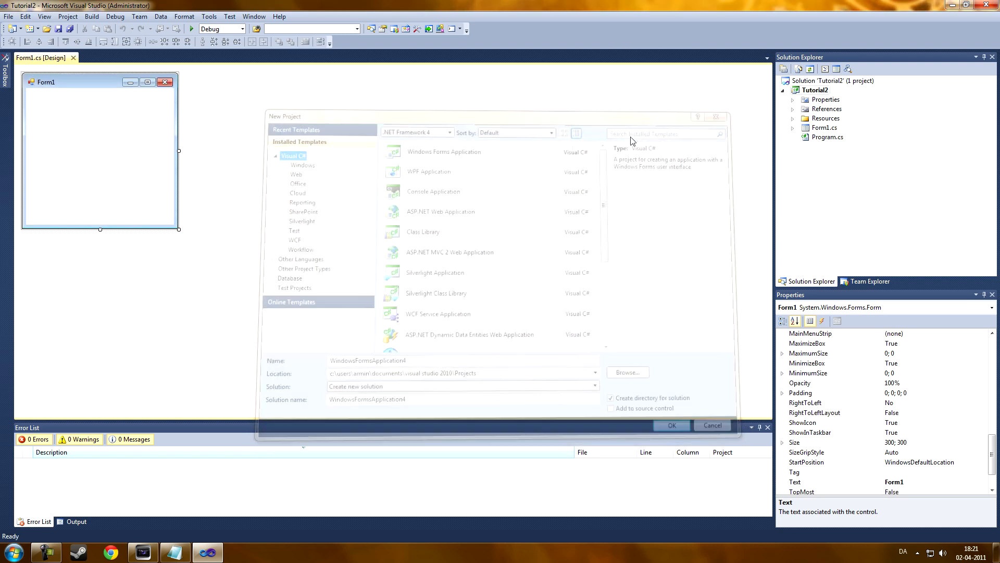
{"action": "left_click", "coordinate": [712, 425]}
{"action": "type", "text": "W"}
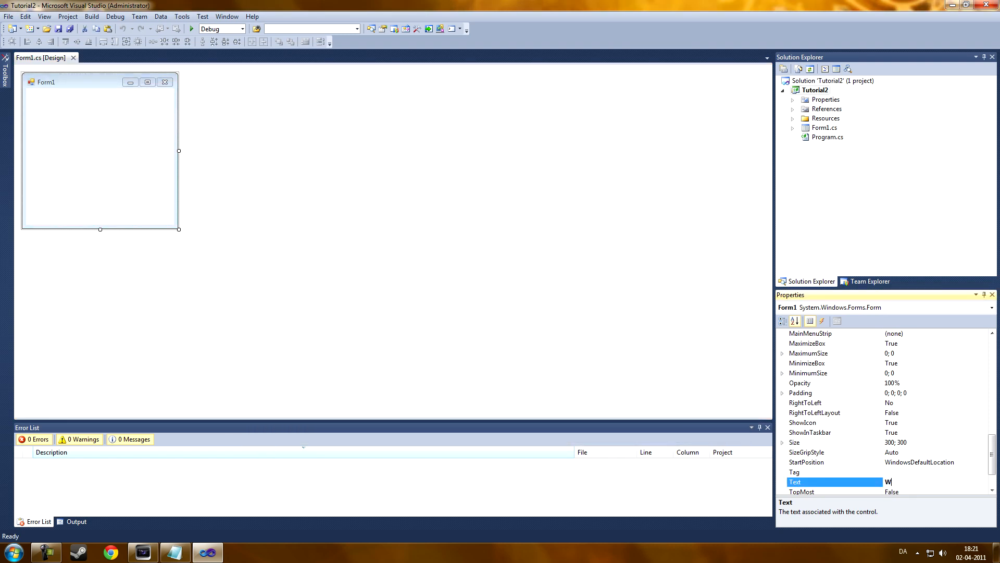
{"action": "type", "text": "ebbrowser"}
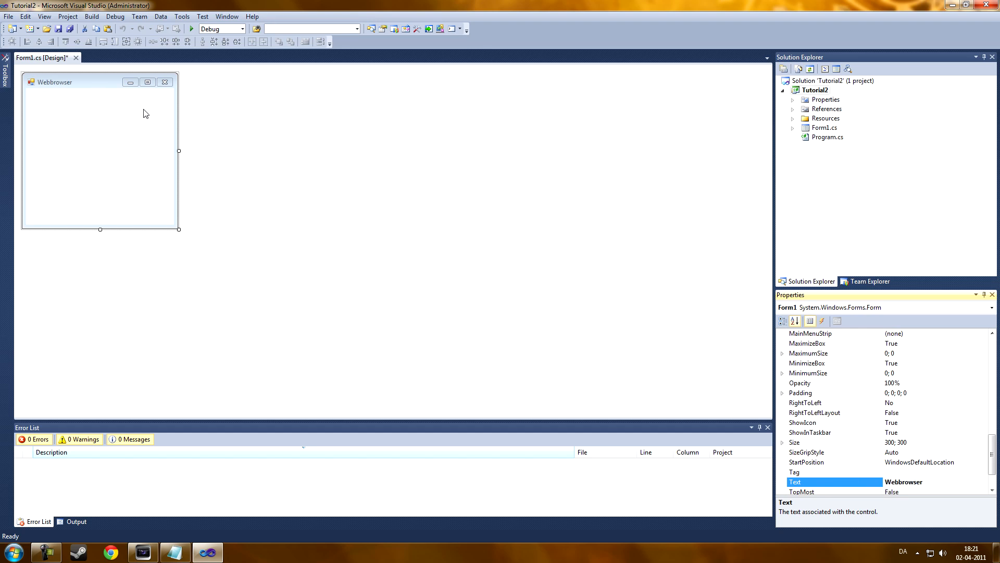
Widen and heighten the form, then add Back, Forward, Home and Refresh buttons with an address text box
{"action": "left_click_drag", "start_coordinate": [178, 150], "coordinate": [724, 150]}
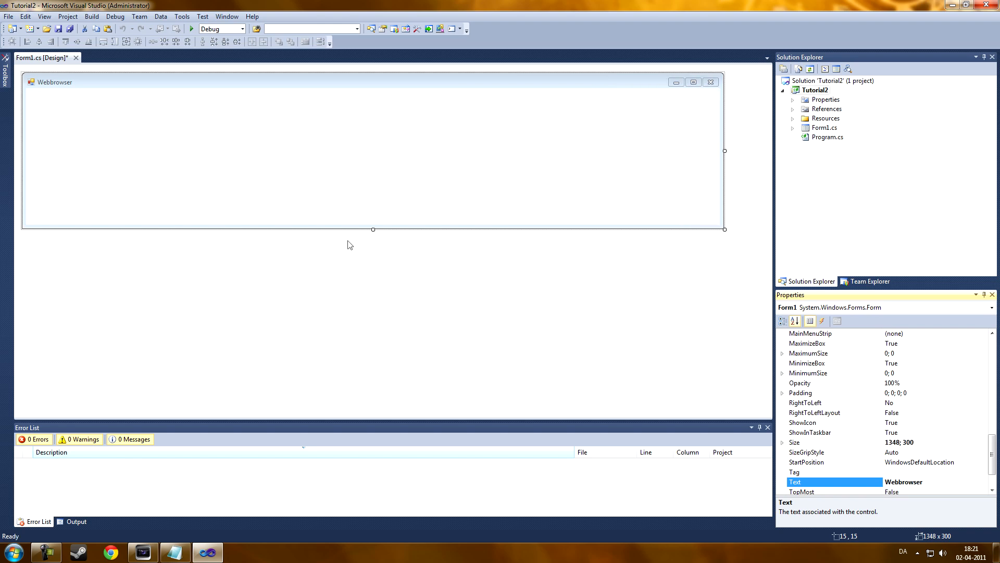
{"action": "left_click_drag", "start_coordinate": [373, 229], "coordinate": [369, 407]}
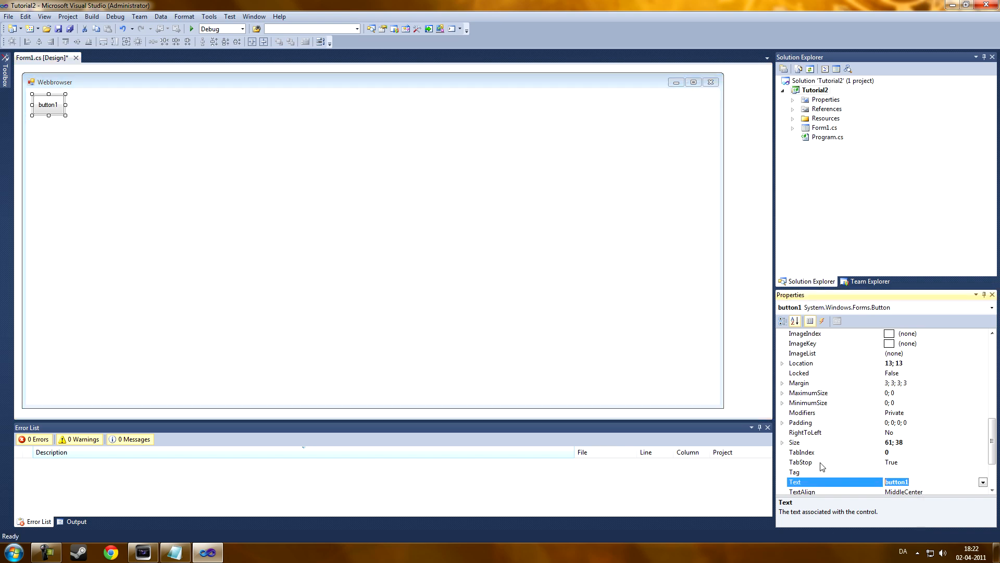
{"action": "type", "text": "Back"}
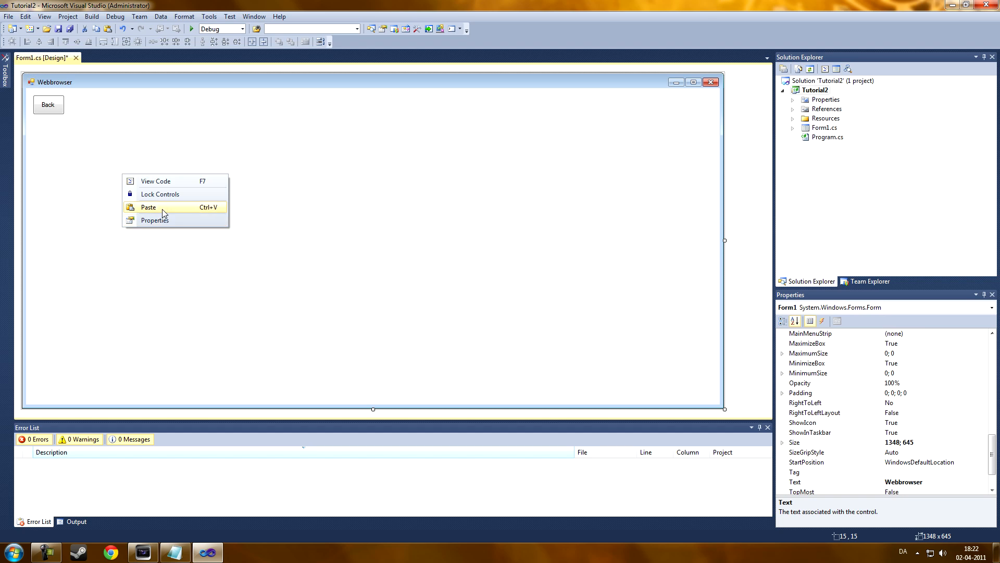
{"action": "left_click", "coordinate": [148, 206]}
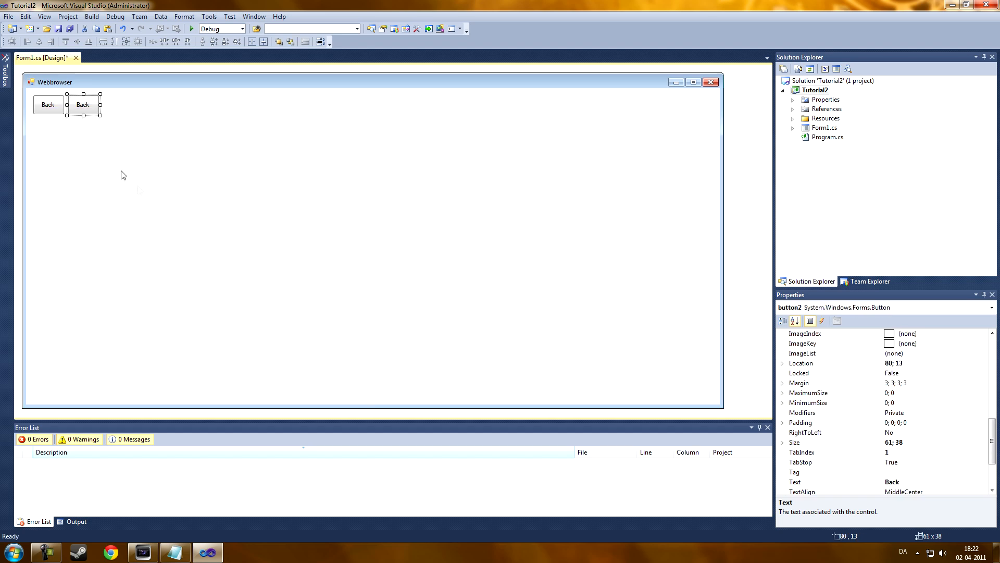
{"action": "mouse_move", "coordinate": [905, 482]}
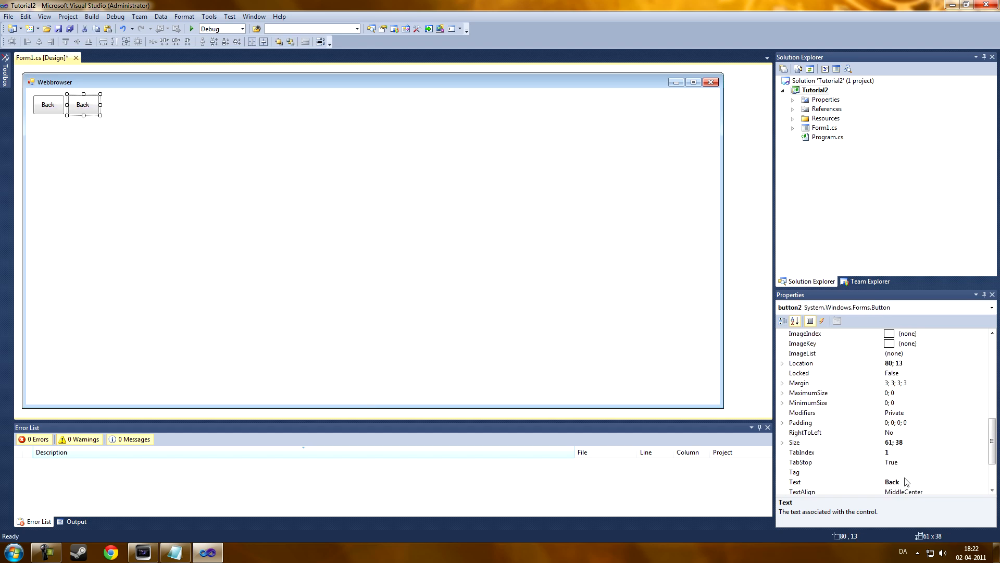
{"action": "type", "text": "Forw"}
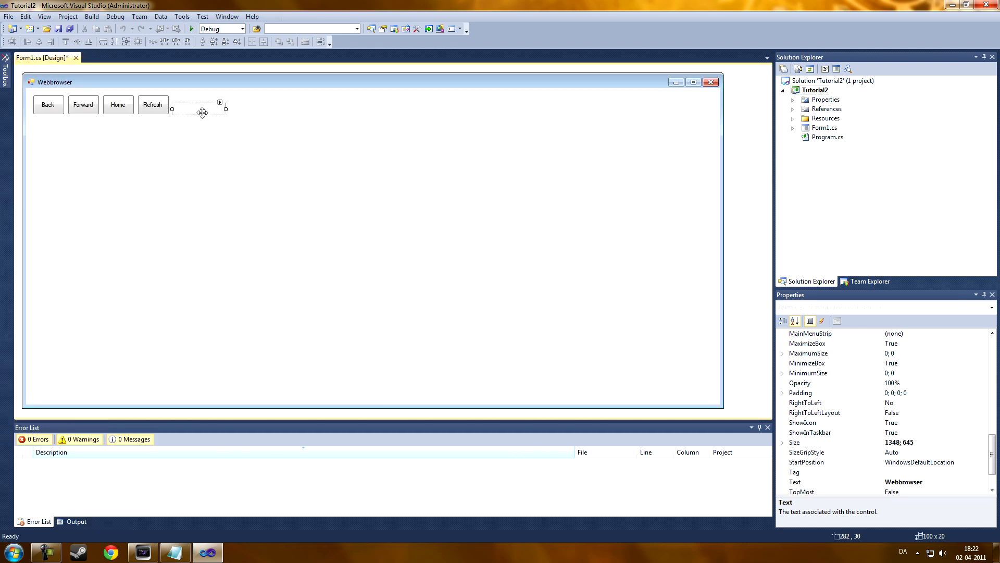
Paste two buttons beside the address box and name them Go and Stop
{"action": "right_click", "coordinate": [373, 192]}
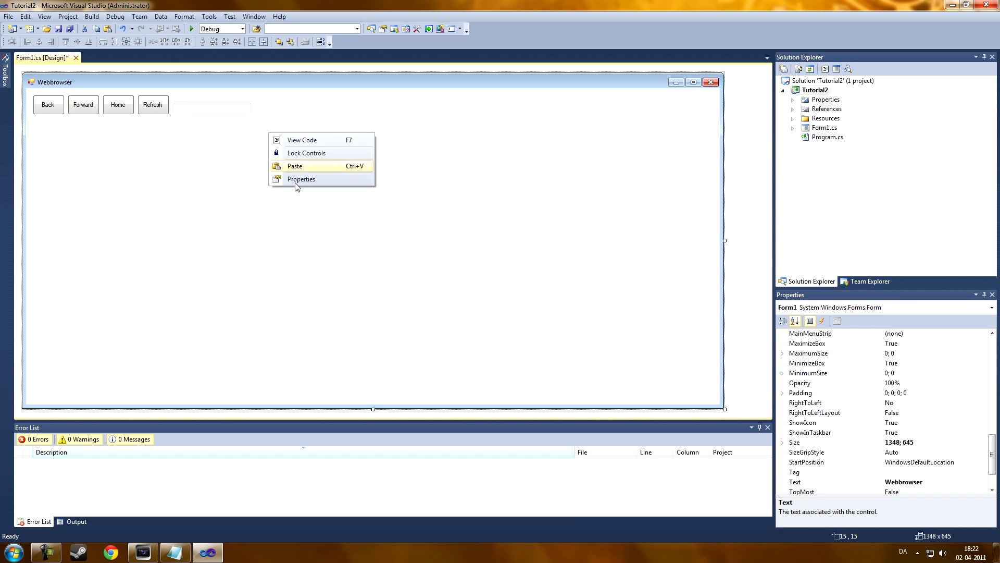
{"action": "left_click", "coordinate": [295, 166]}
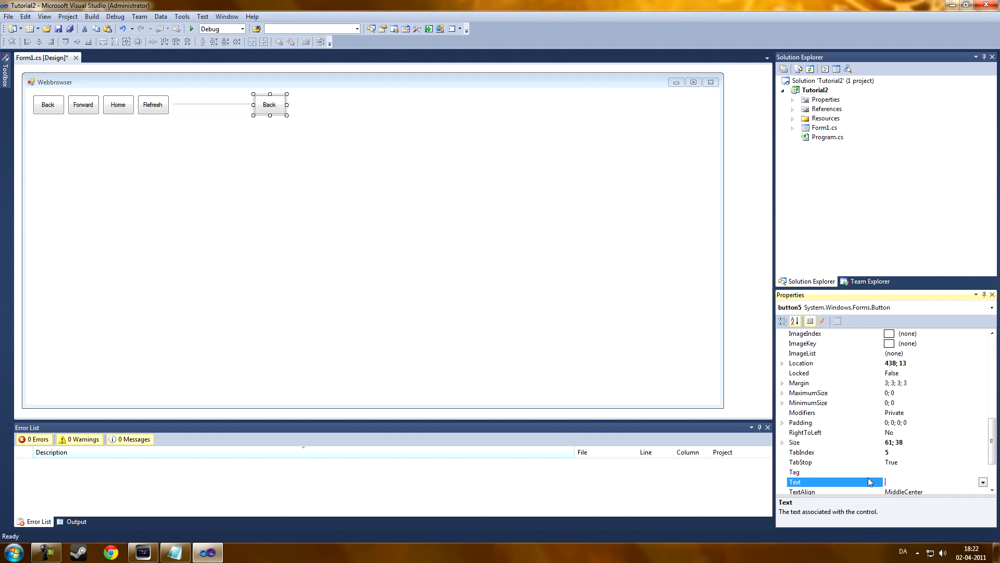
{"action": "type", "text": "Go"}
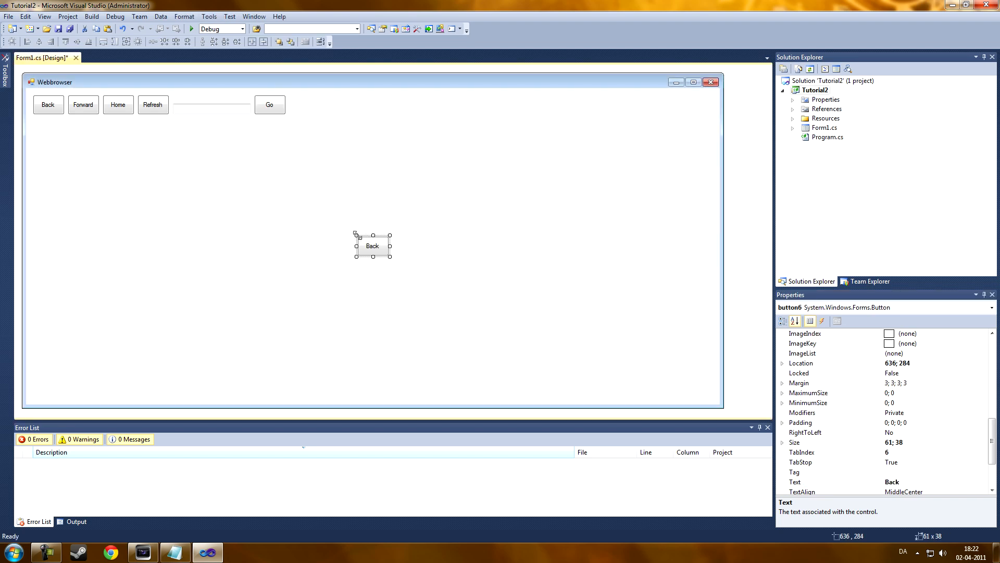
{"action": "left_click_drag", "start_coordinate": [373, 244], "coordinate": [305, 104]}
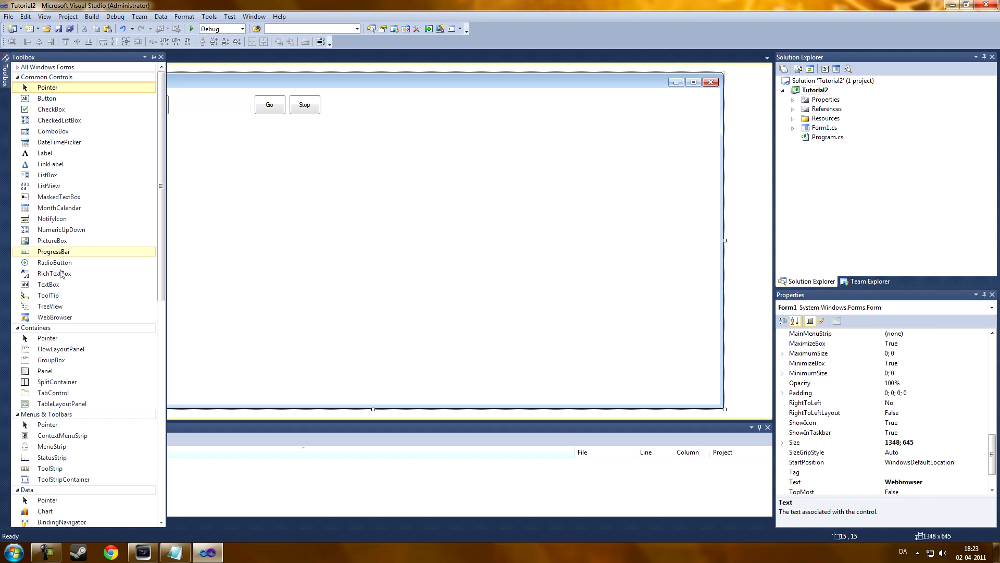
Place a WebBrowser control on the form and stretch it across beneath the buttons
{"action": "left_click", "coordinate": [56, 317]}
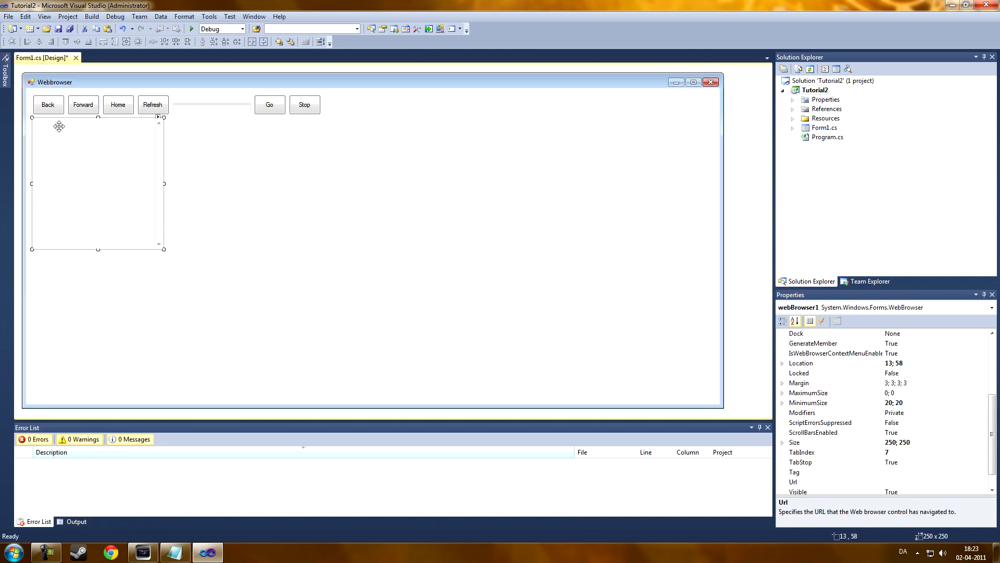
{"action": "left_click_drag", "start_coordinate": [163, 183], "coordinate": [709, 194]}
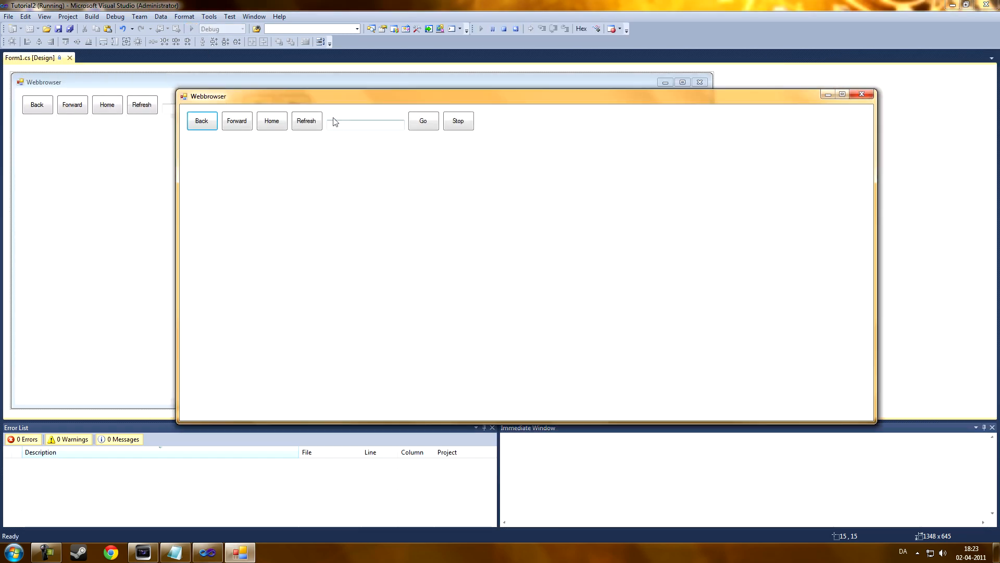
{"action": "type", "text": "www."}
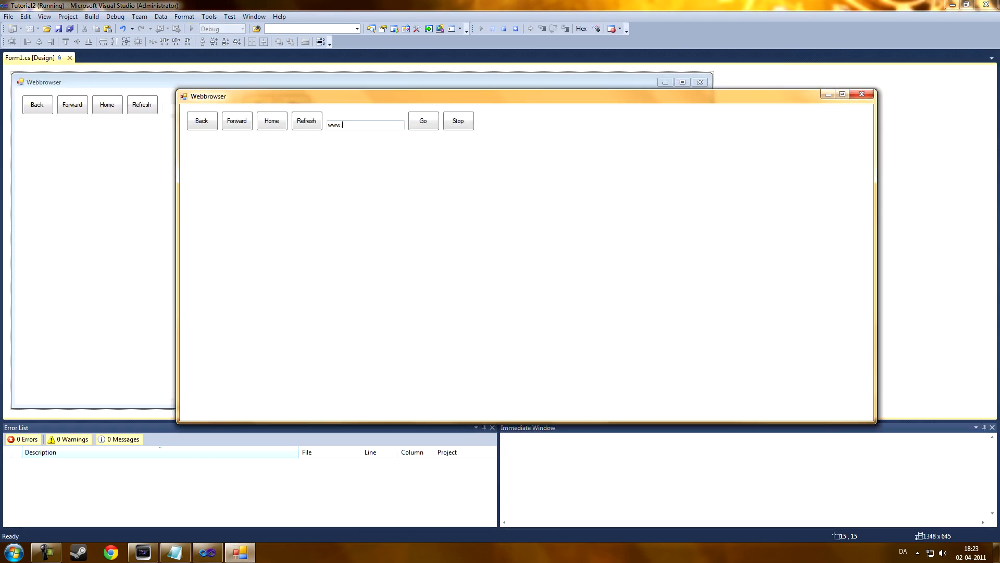
{"action": "type", "text": "google.com"}
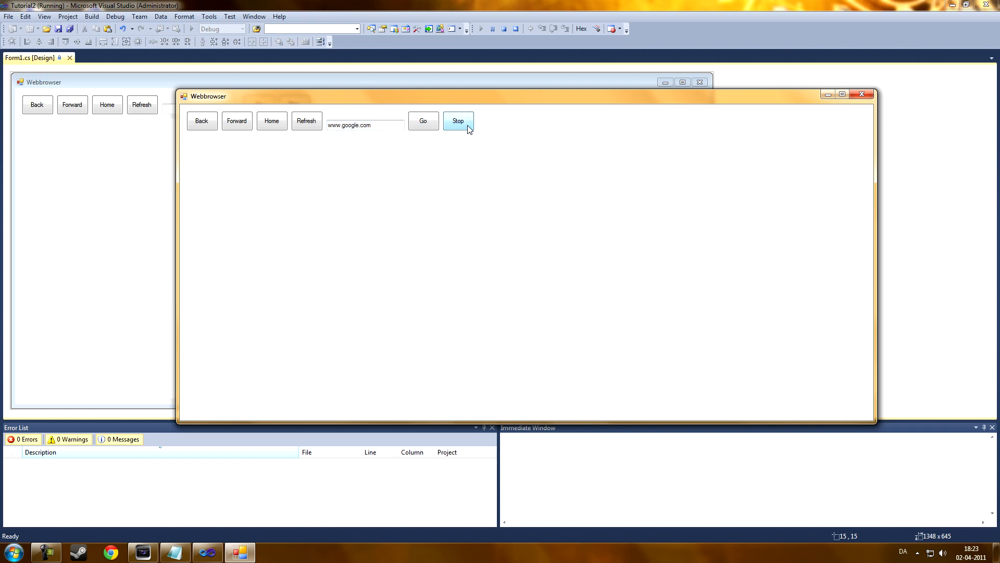
{"action": "mouse_move", "coordinate": [236, 121]}
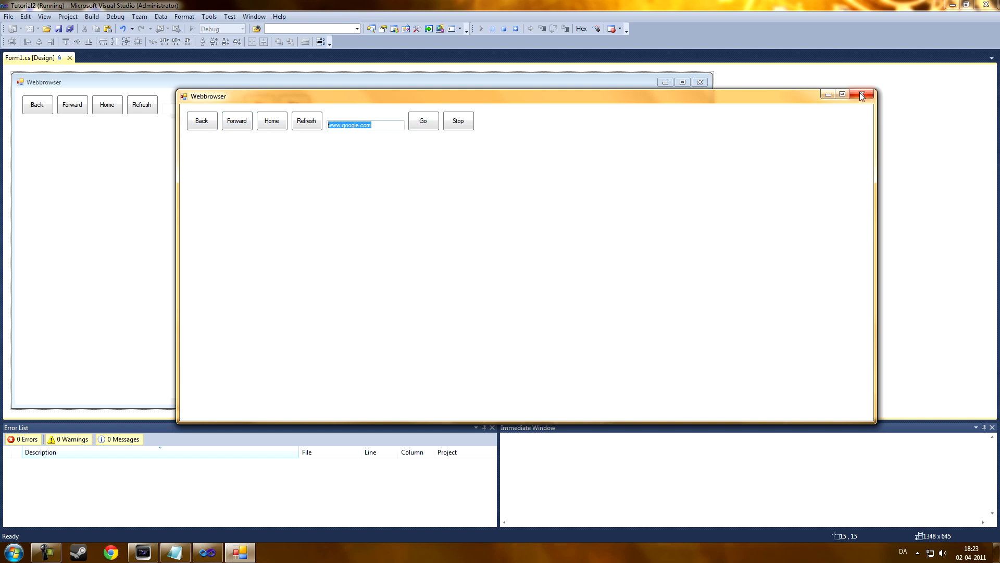
{"action": "left_click", "coordinate": [863, 94]}
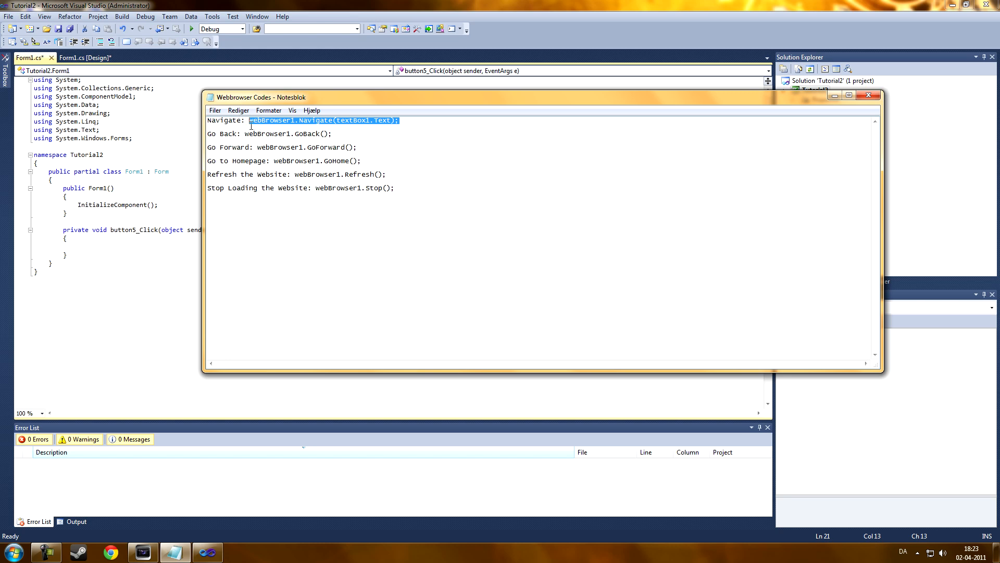
{"action": "mouse_move", "coordinate": [294, 103]}
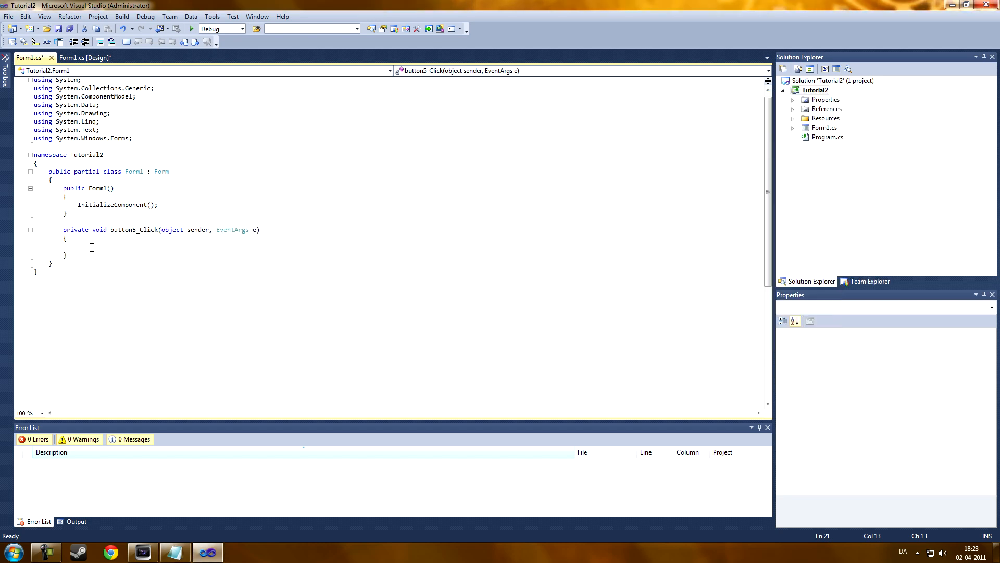
Make button5_Click call webBrowser1.Navigate(textBox1.Text) and close Form1.cs before running
{"action": "type", "text": "webBrowser1.Navigate(textBox1.Text);"}
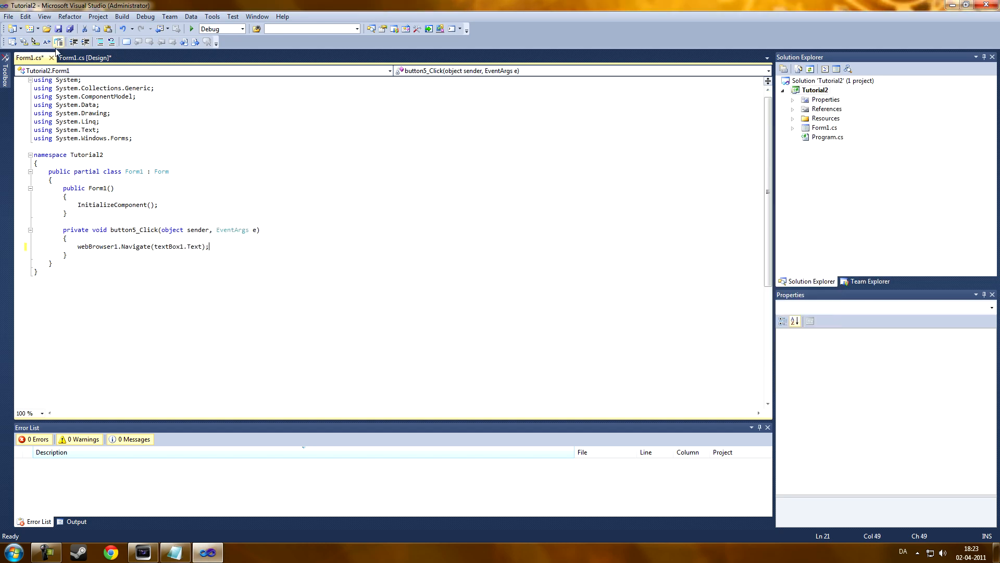
{"action": "mouse_move", "coordinate": [51, 57]}
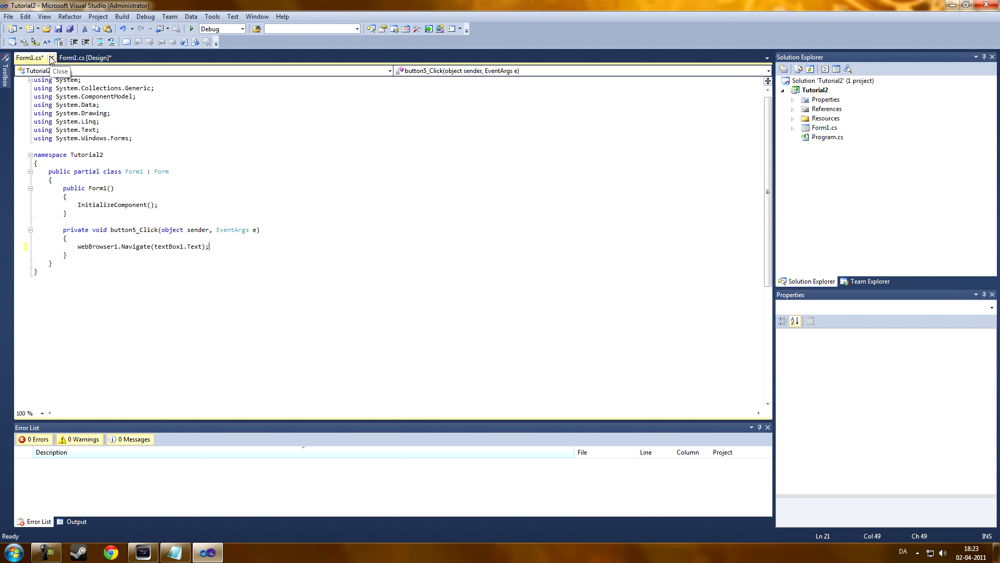
{"action": "left_click", "coordinate": [60, 71]}
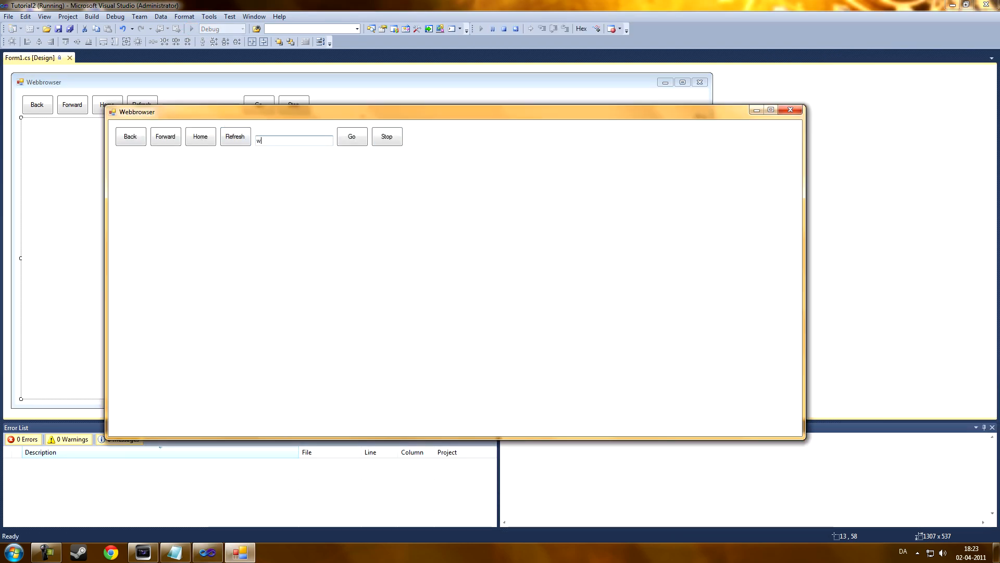
{"action": "type", "text": "ww.google"}
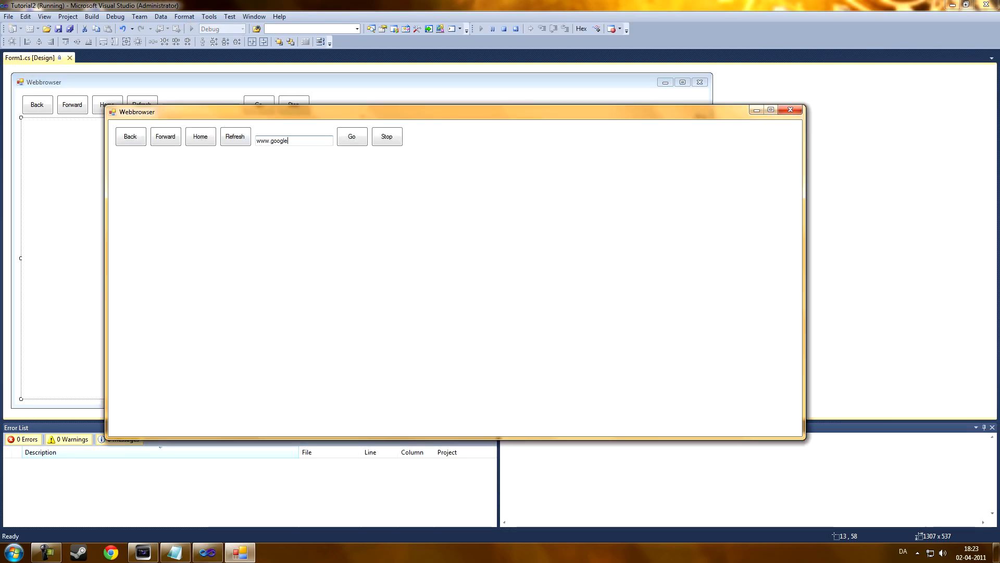
{"action": "type", "text": ".com"}
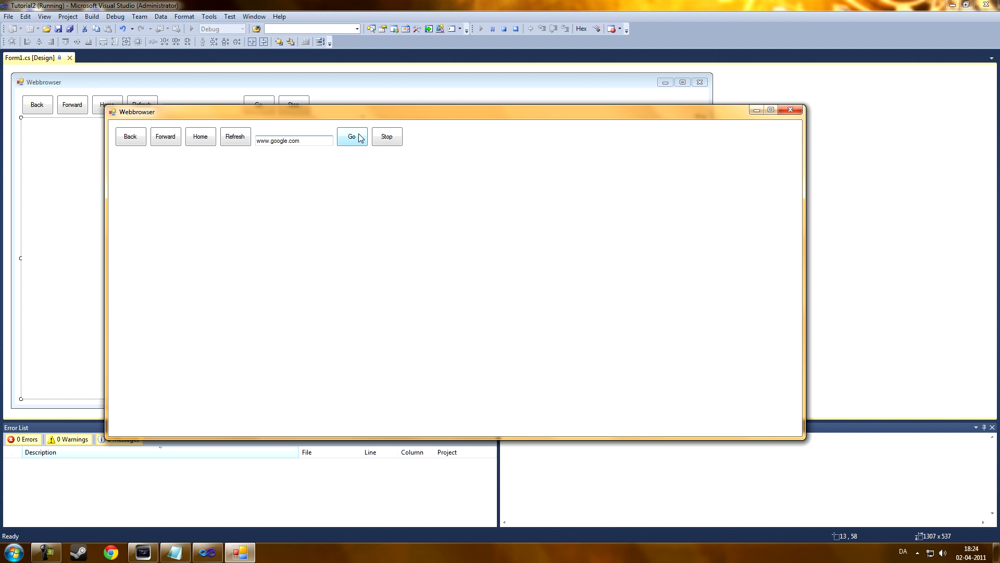
{"action": "left_click", "coordinate": [351, 135]}
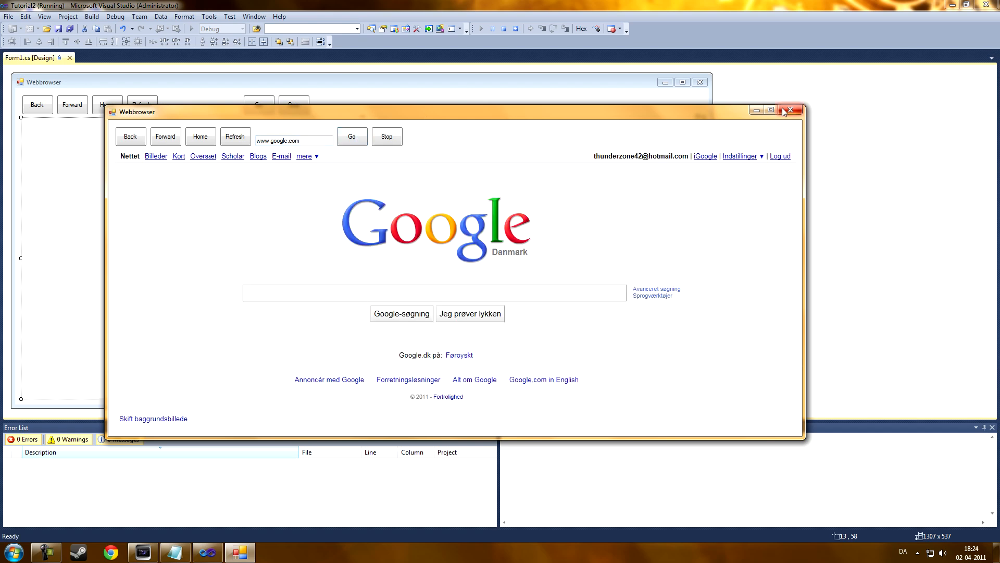
{"action": "left_click", "coordinate": [792, 109]}
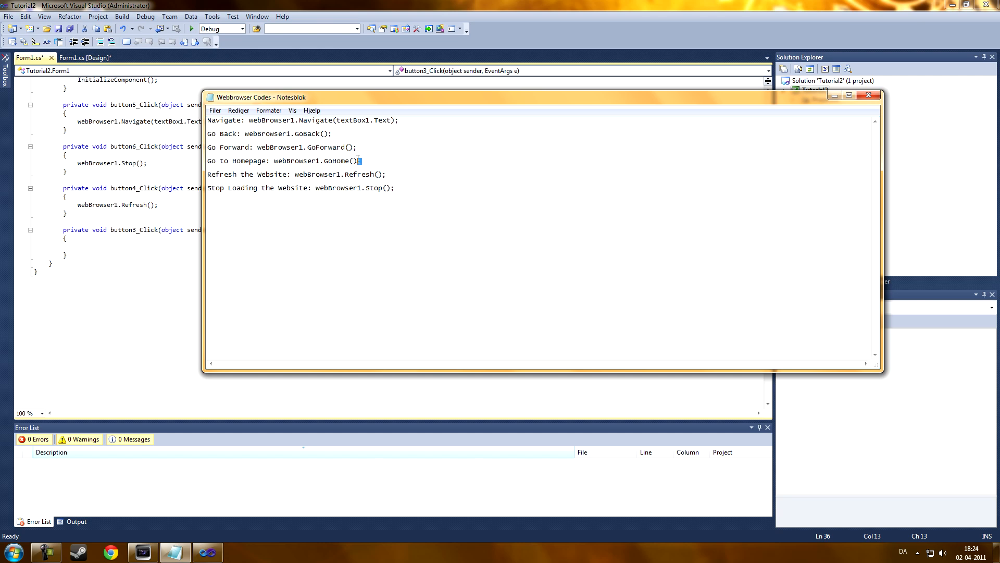
Paste the webBrowser1 GoHome, GoForward, GoBack, Refresh and Stop calls into the matching handlers
{"action": "left_click_drag", "start_coordinate": [273, 161], "coordinate": [361, 161]}
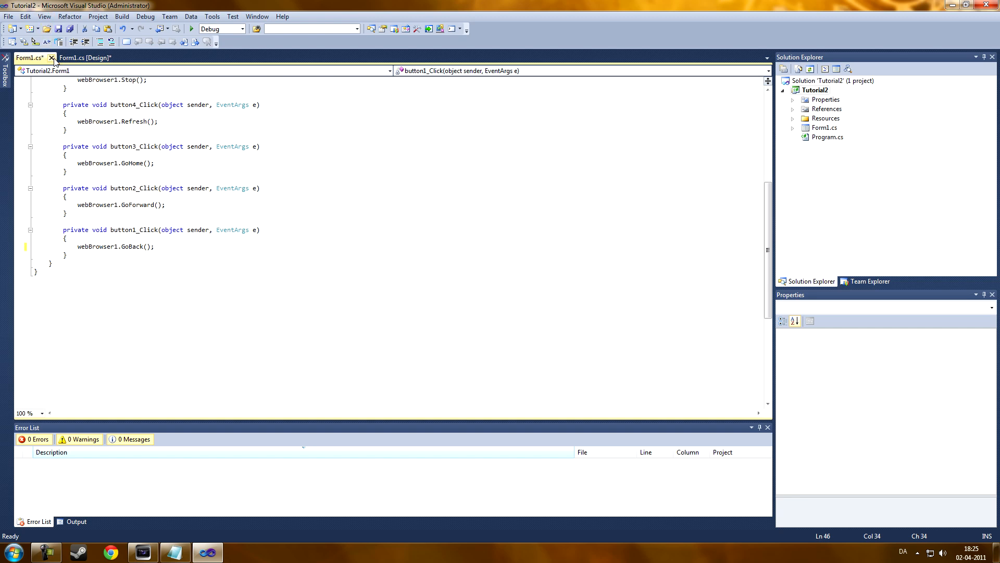
{"action": "left_click", "coordinate": [190, 28]}
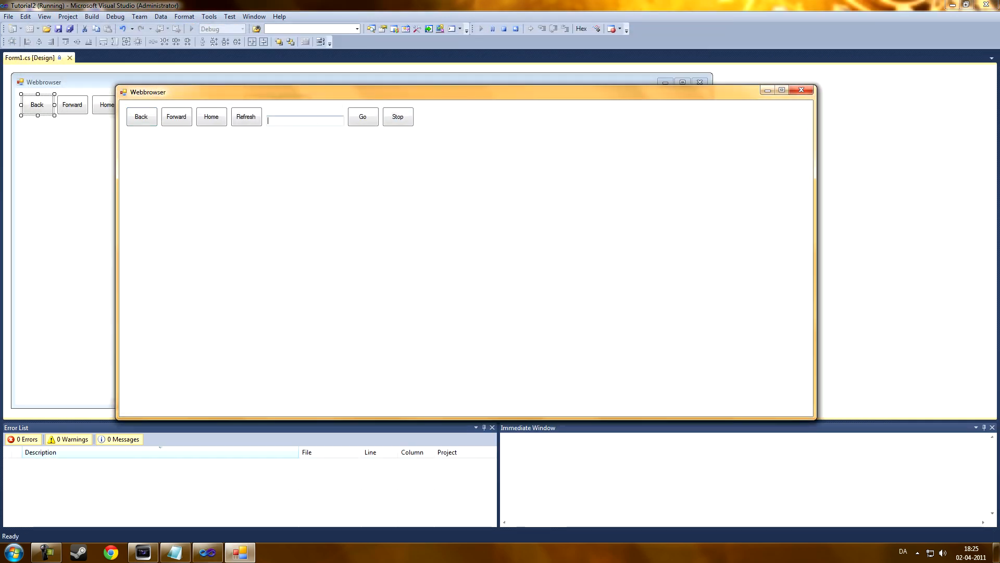
{"action": "type", "text": "www.google."}
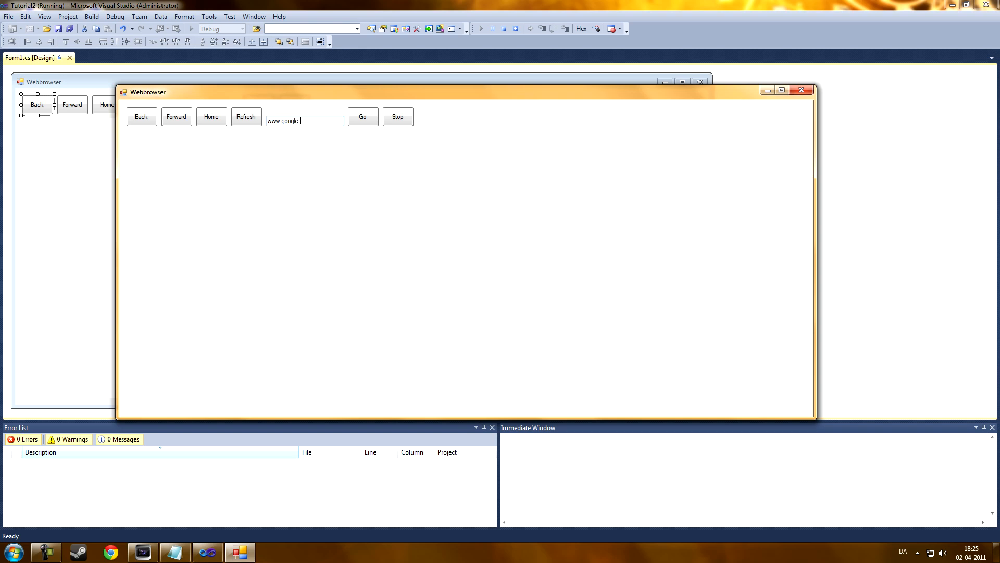
{"action": "left_click", "coordinate": [363, 117]}
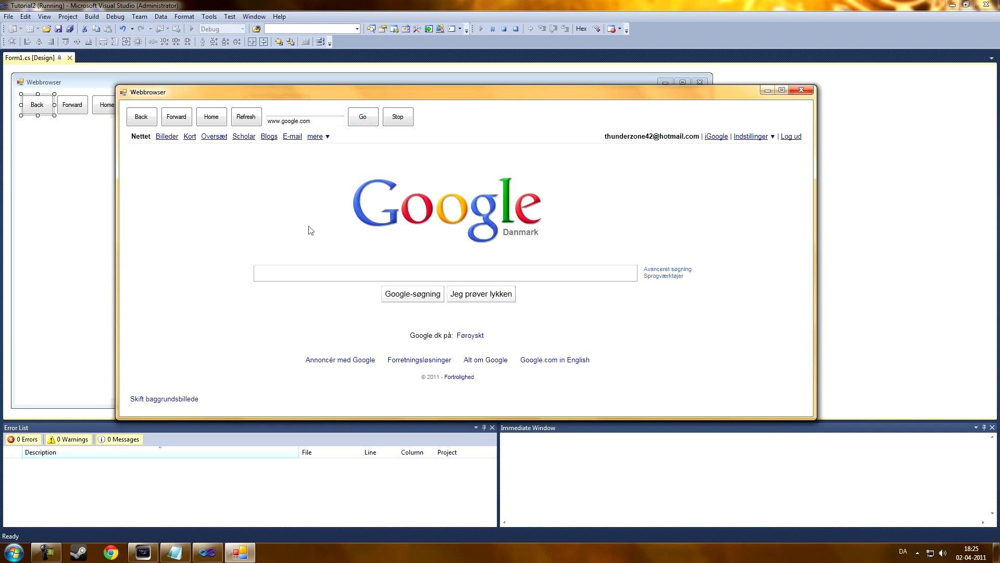
{"action": "type", "text": "youtube"}
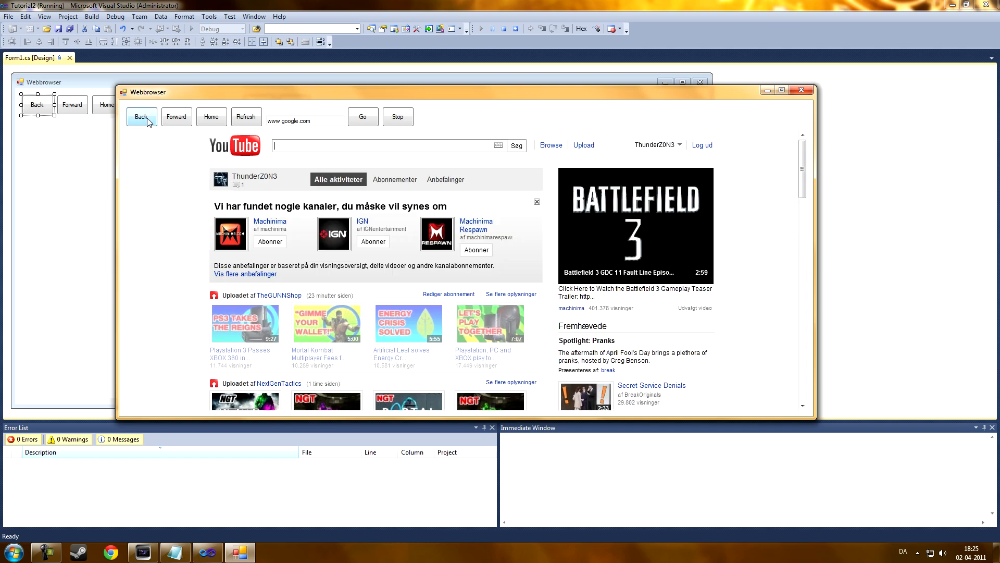
{"action": "left_click", "coordinate": [141, 116]}
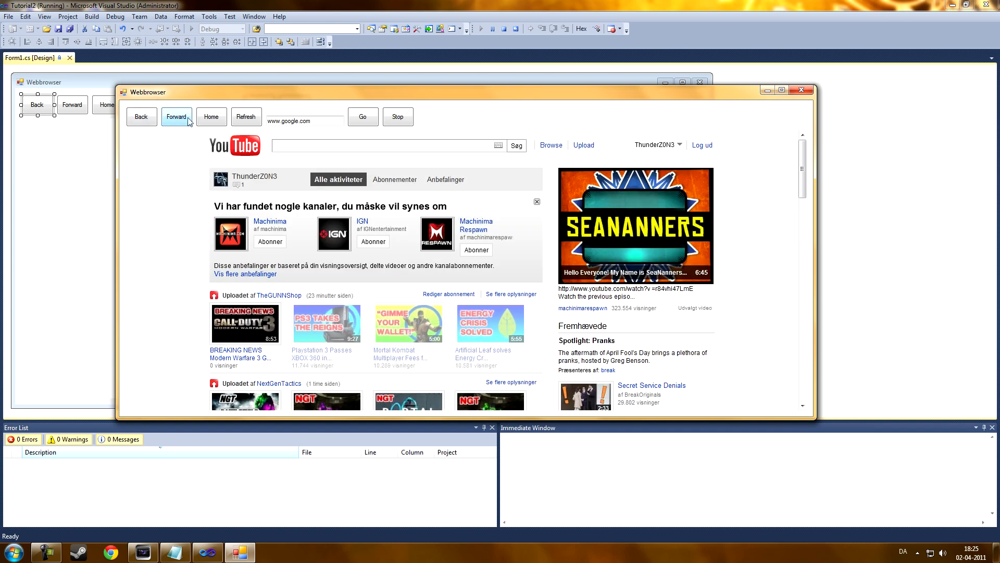
{"action": "left_click", "coordinate": [212, 117]}
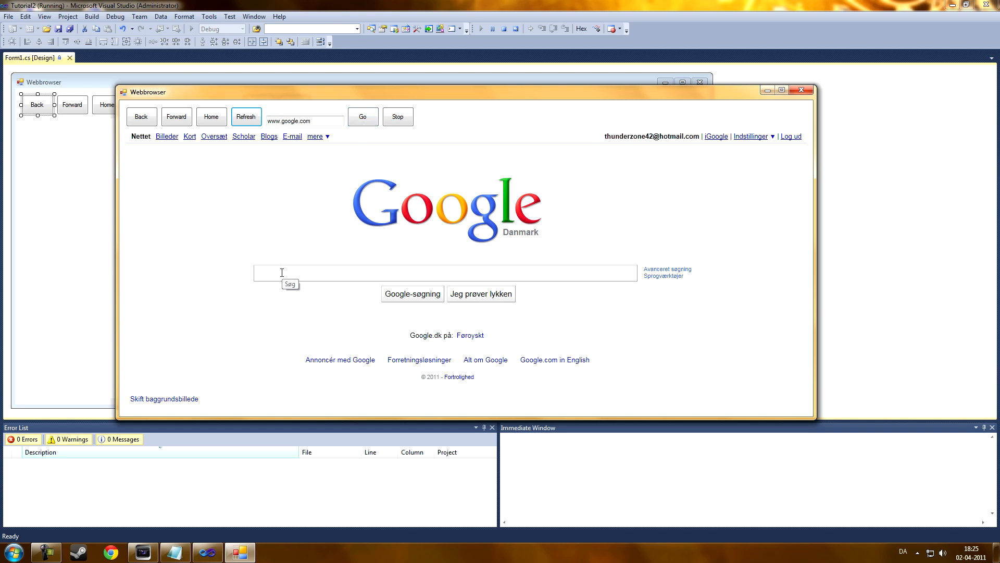
Browse YouTube results, then return to Google with the Home button
{"action": "type", "text": "youtube"}
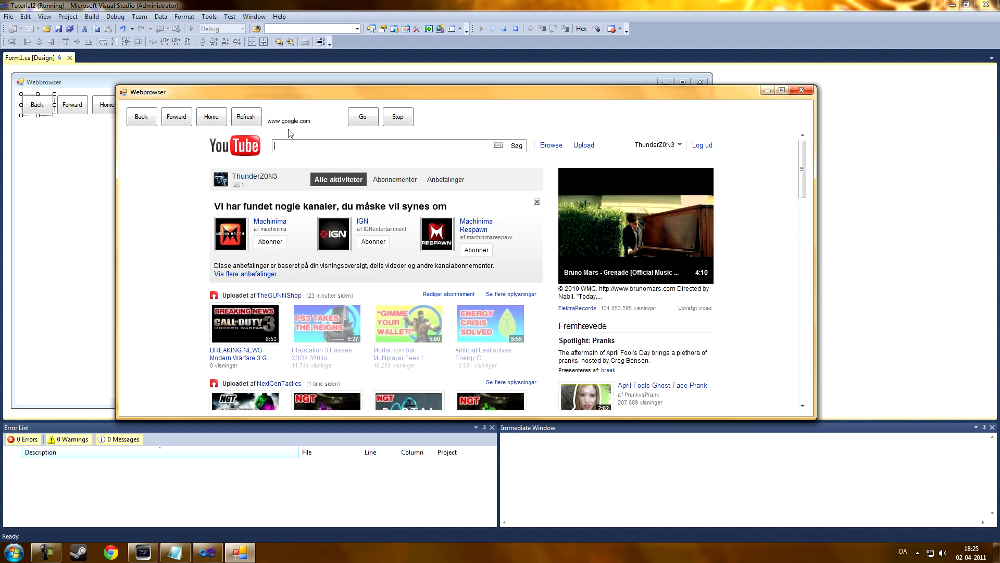
{"action": "scroll", "scroll_direction": "down", "scroll_amount": 3}
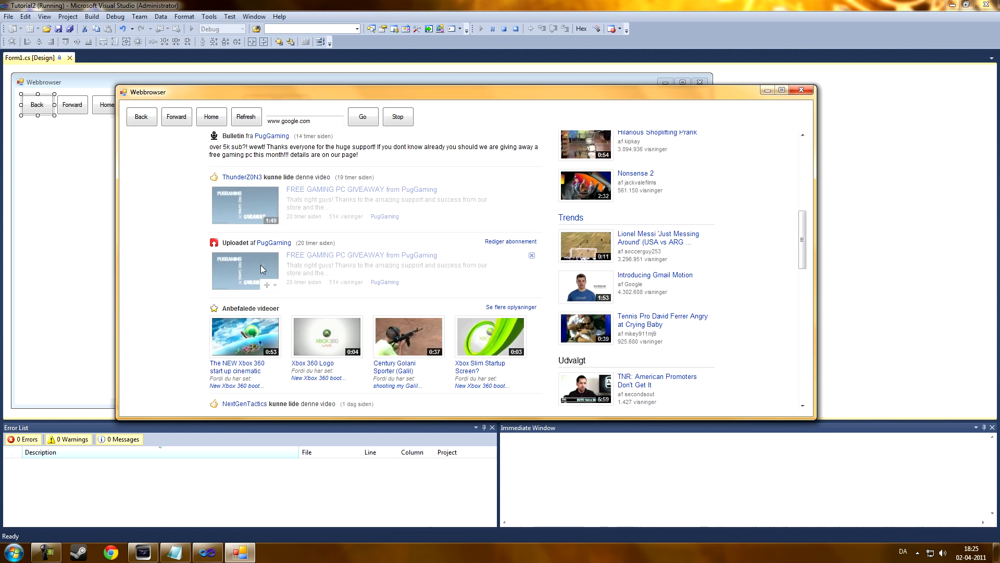
{"action": "scroll", "scroll_direction": "down", "scroll_amount": 3}
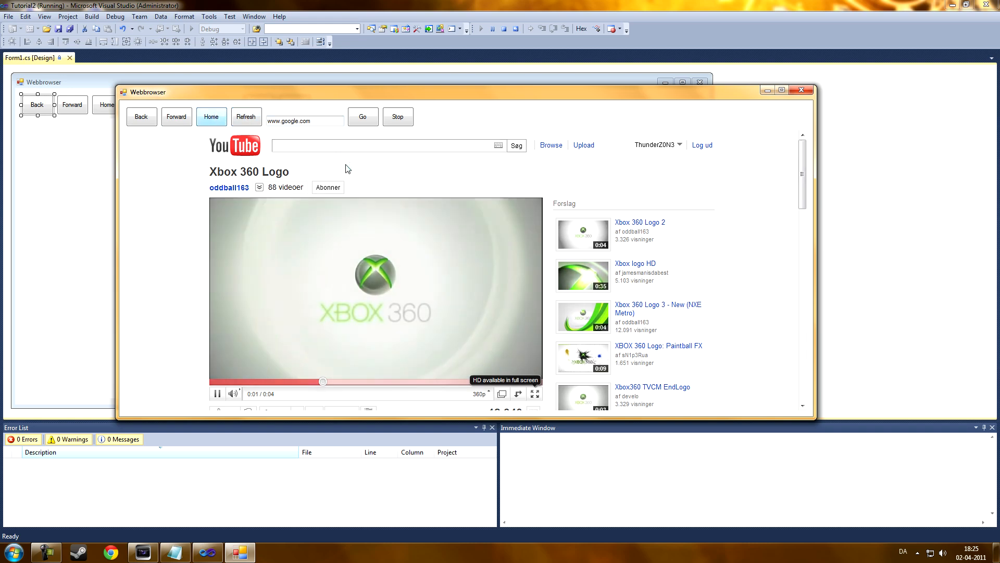
{"action": "left_click", "coordinate": [211, 116]}
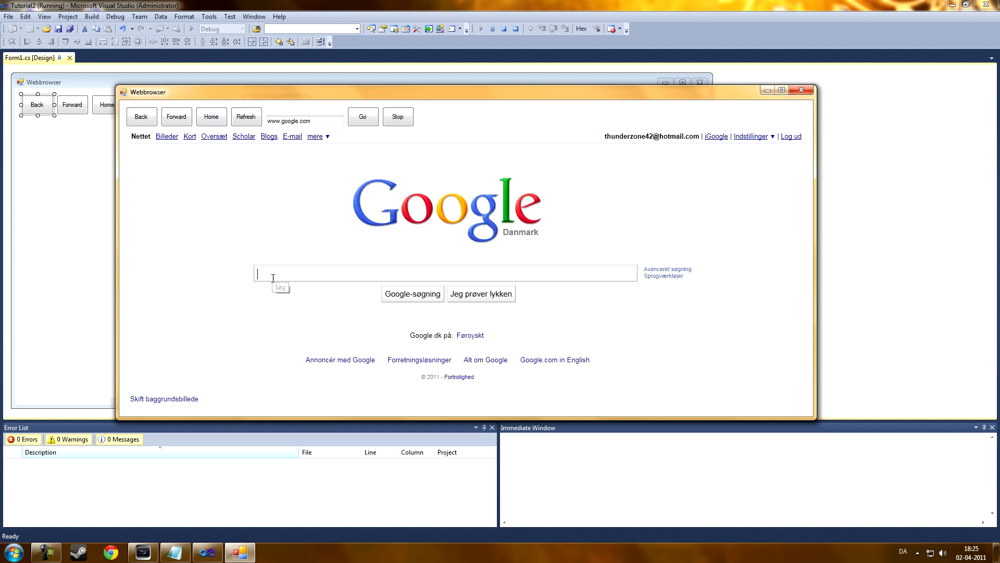
Search CCleaner on Google, open Piriform's page and start the ccsetup305.exe download prompt
{"action": "type", "text": "CCleaner"}
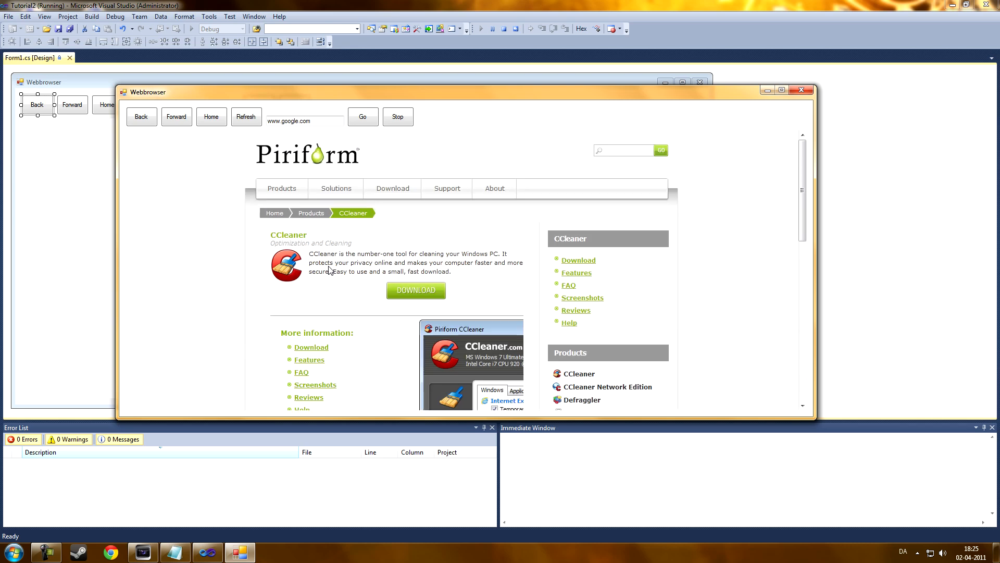
{"action": "left_click", "coordinate": [415, 291]}
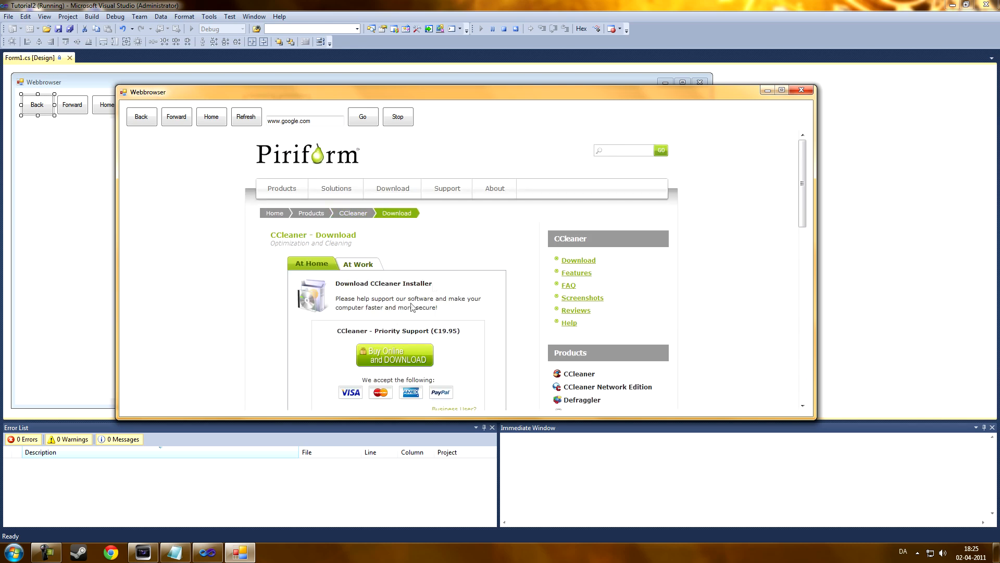
{"action": "scroll", "scroll_direction": "down", "scroll_amount": 3}
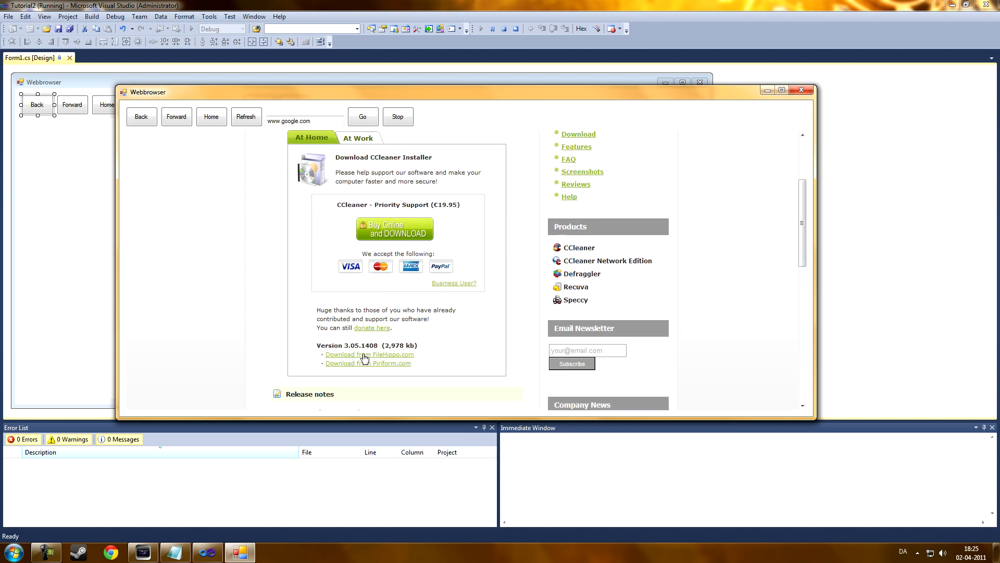
{"action": "left_click", "coordinate": [369, 354]}
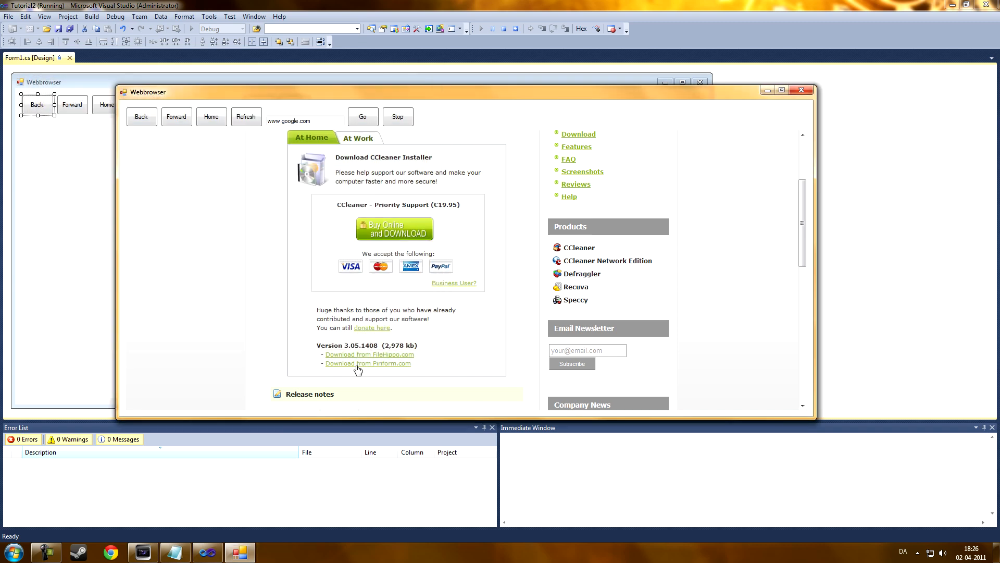
{"action": "left_click", "coordinate": [368, 362]}
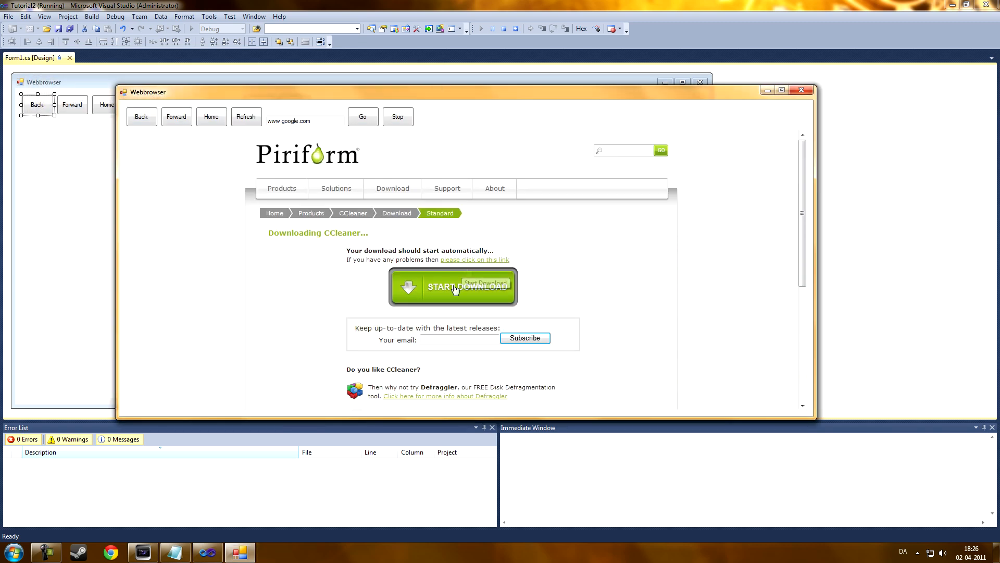
{"action": "left_click", "coordinate": [453, 286]}
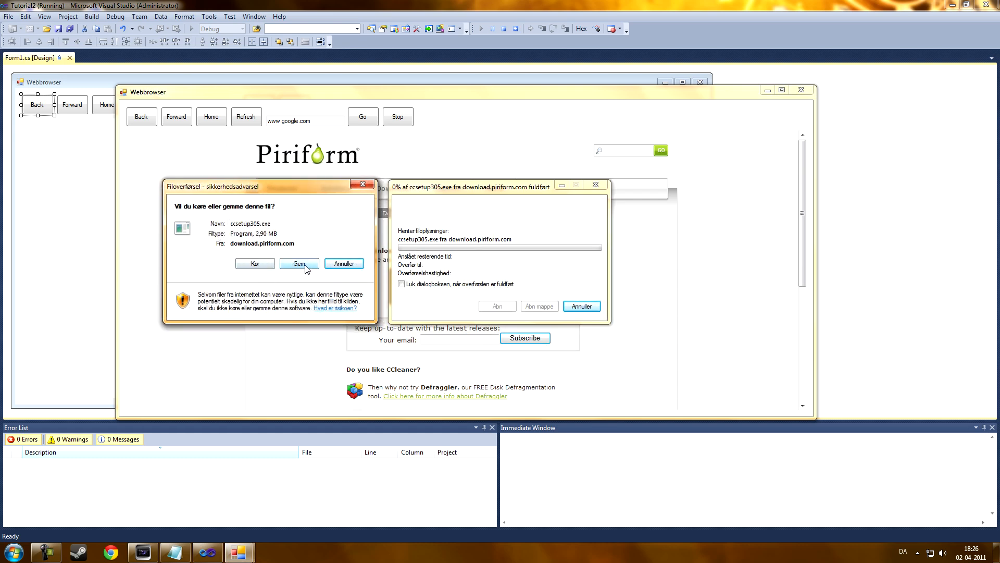
Save ccsetup305.exe from the CCleaner page to the desktop and reposition its icon
{"action": "left_click", "coordinate": [299, 263]}
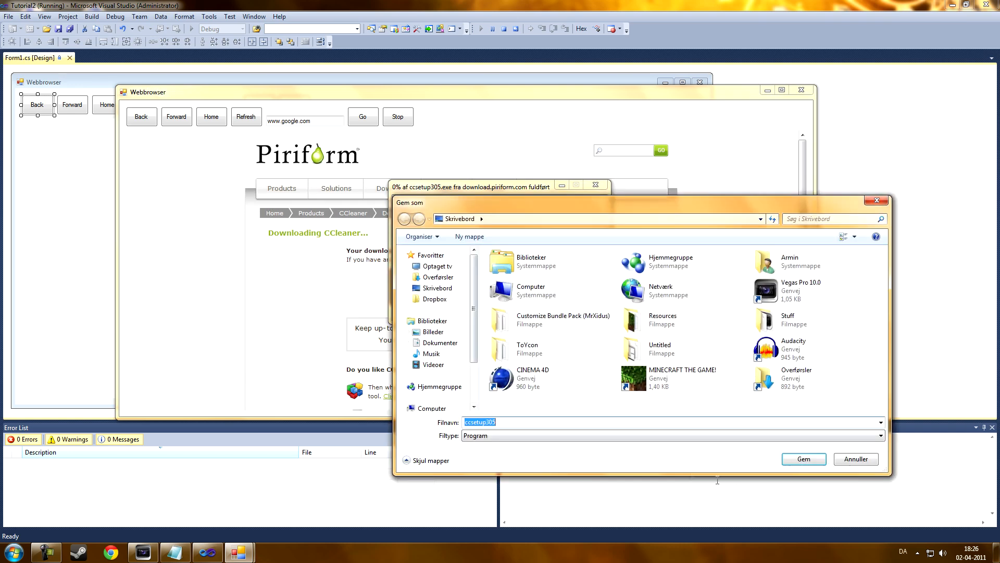
{"action": "left_click", "coordinate": [803, 458]}
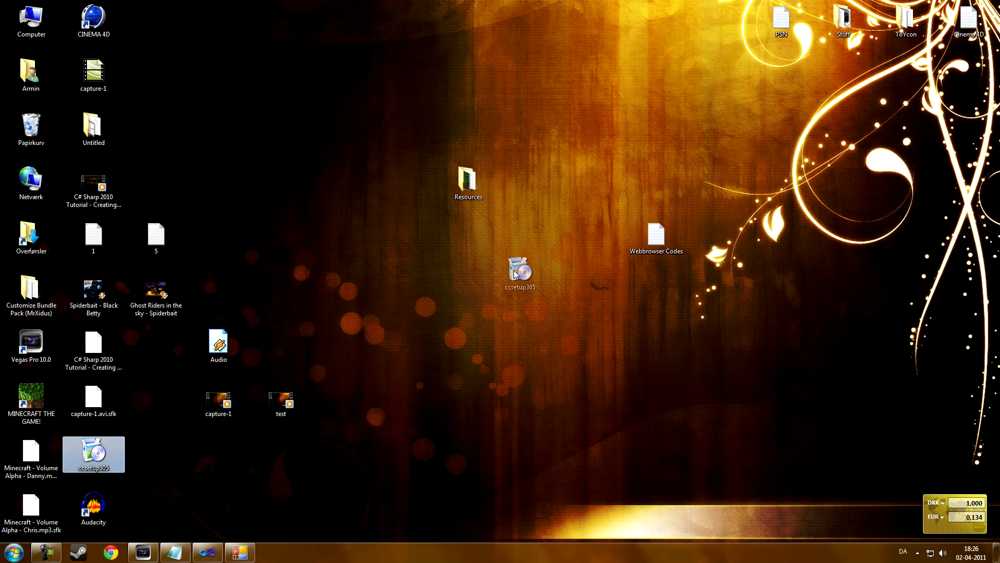
{"action": "left_click_drag", "start_coordinate": [94, 454], "coordinate": [468, 291]}
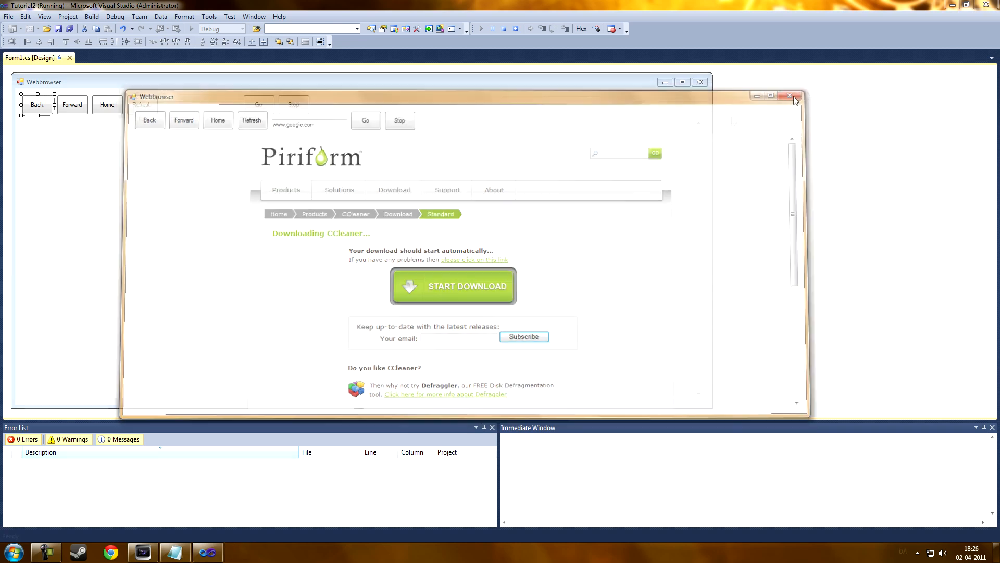
Close the test browser and give the Go button the go globe resource as its background image
{"action": "left_click", "coordinate": [794, 95]}
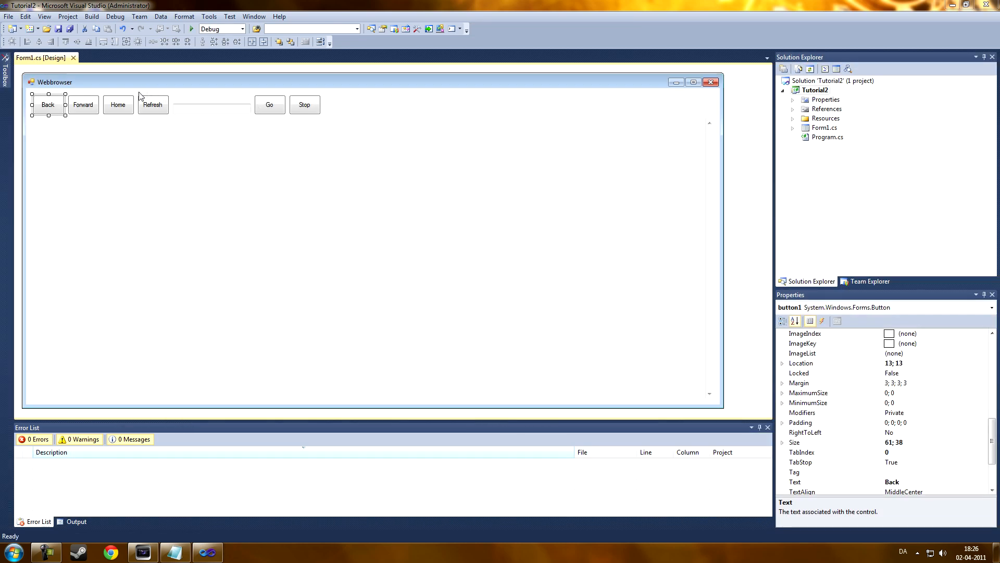
{"action": "mouse_move", "coordinate": [47, 104]}
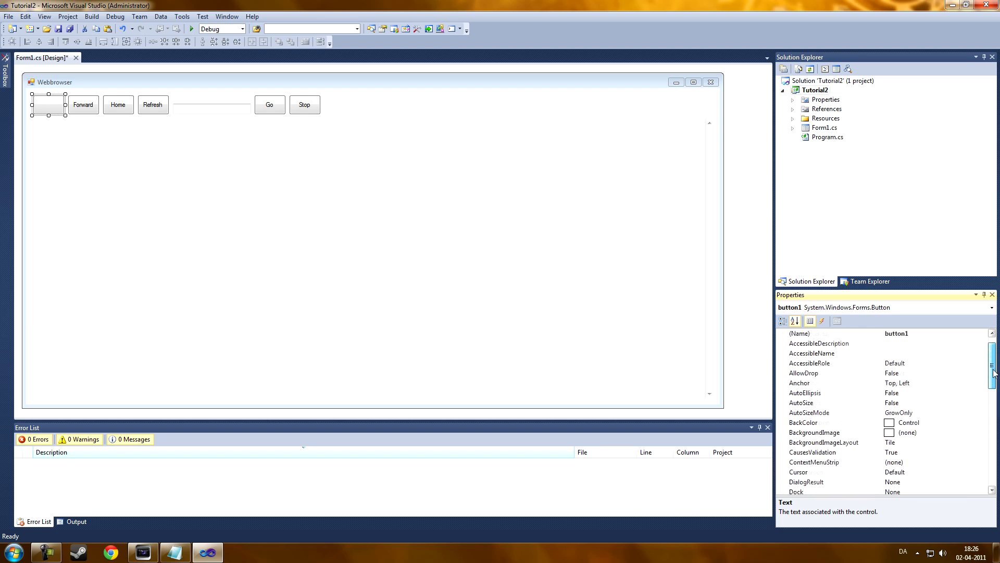
{"action": "scroll", "scroll_direction": "down", "scroll_amount": 3}
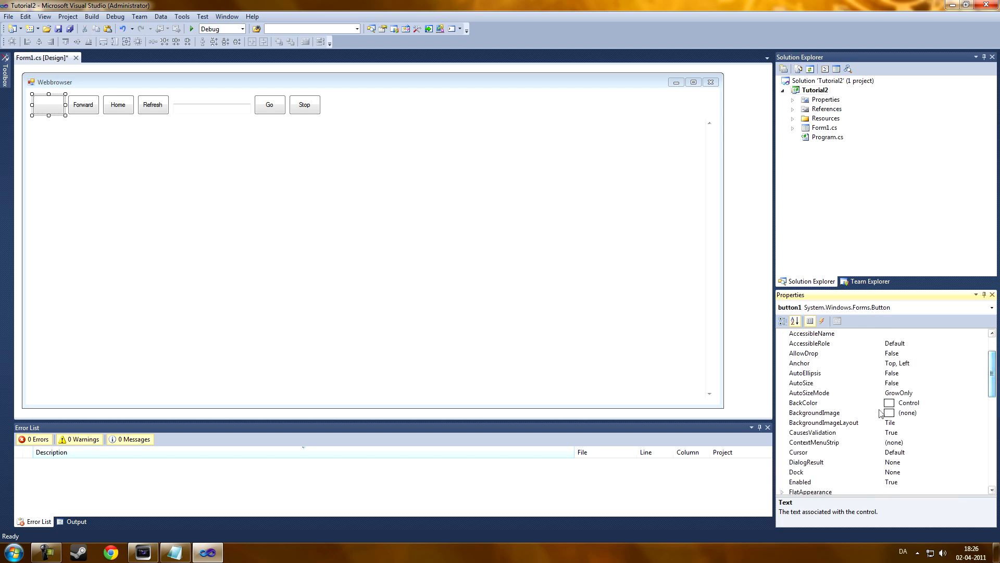
{"action": "left_click", "coordinate": [906, 412]}
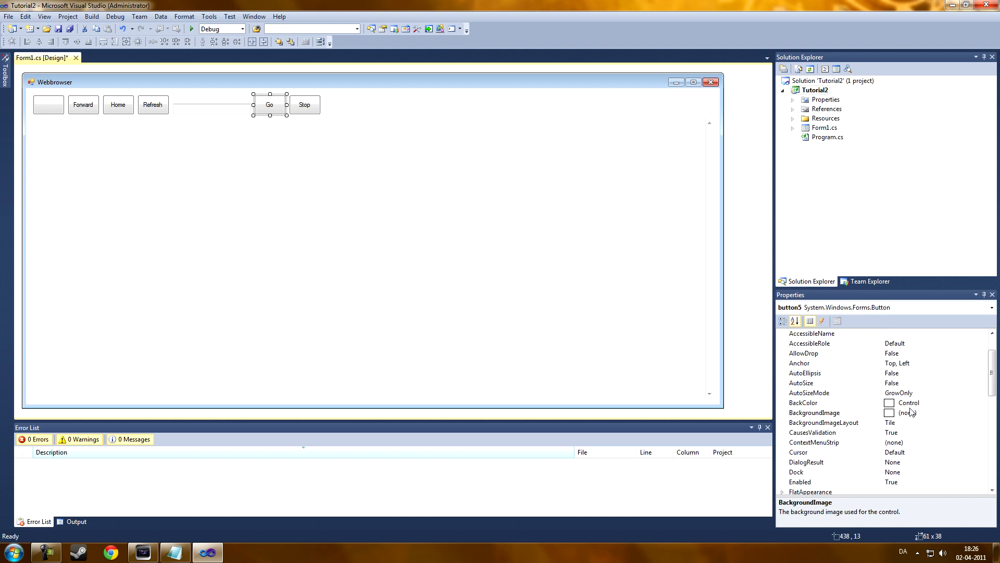
{"action": "left_click", "coordinate": [910, 412]}
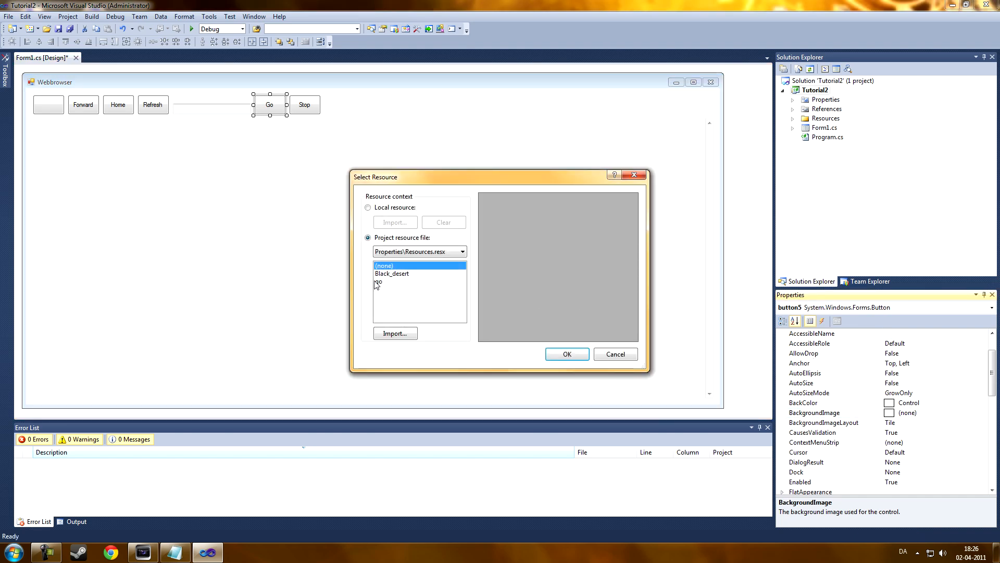
{"action": "left_click", "coordinate": [566, 354]}
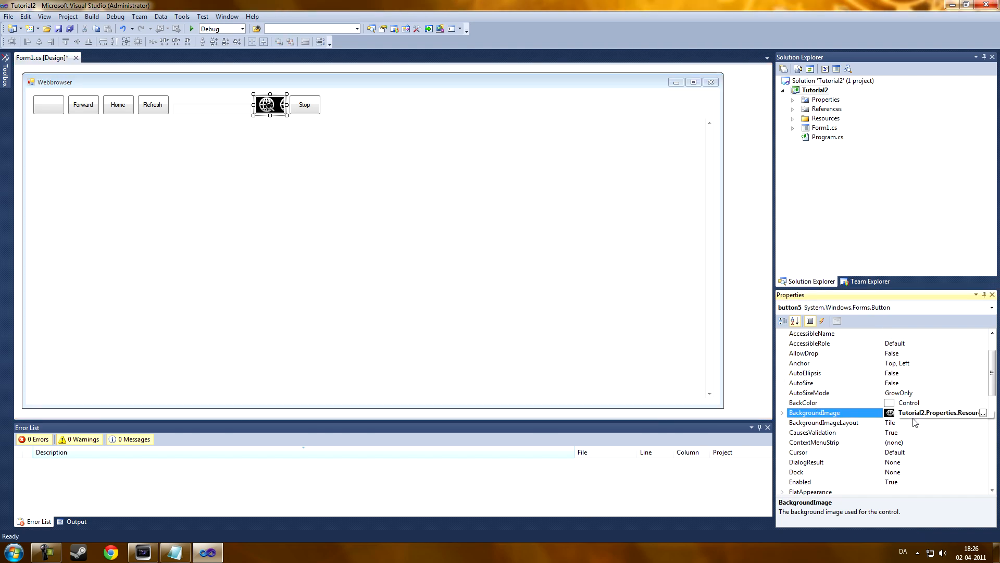
Centre the globe image, narrow the Go button to fit, and run the app with F5
{"action": "left_click", "coordinate": [990, 422]}
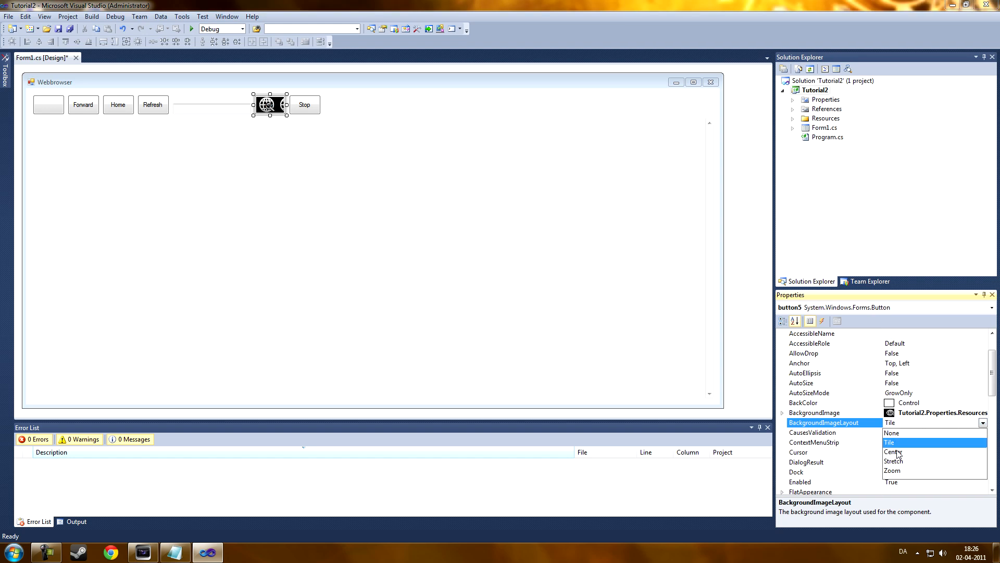
{"action": "left_click", "coordinate": [894, 451]}
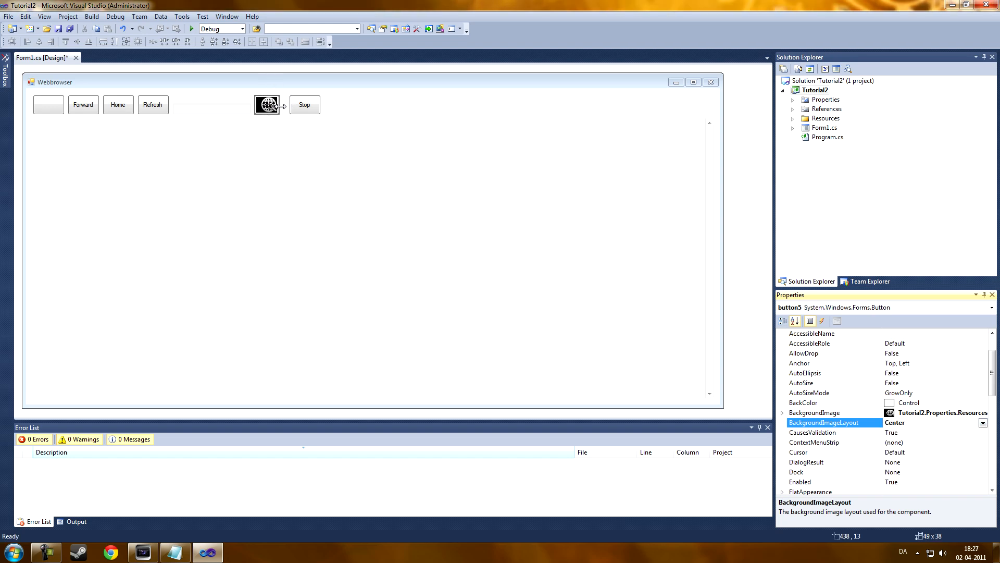
{"action": "left_click", "coordinate": [265, 104]}
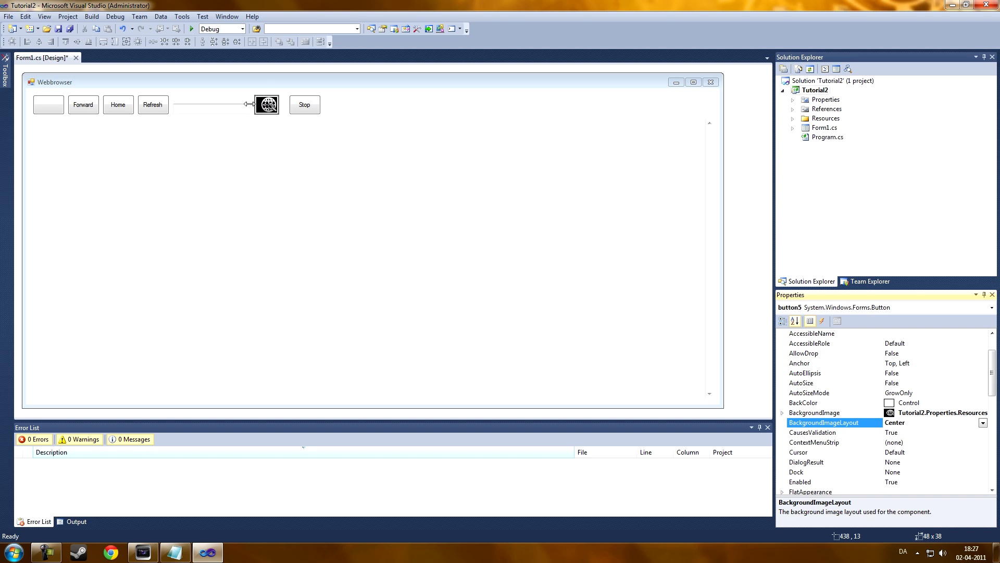
{"action": "left_click", "coordinate": [266, 104]}
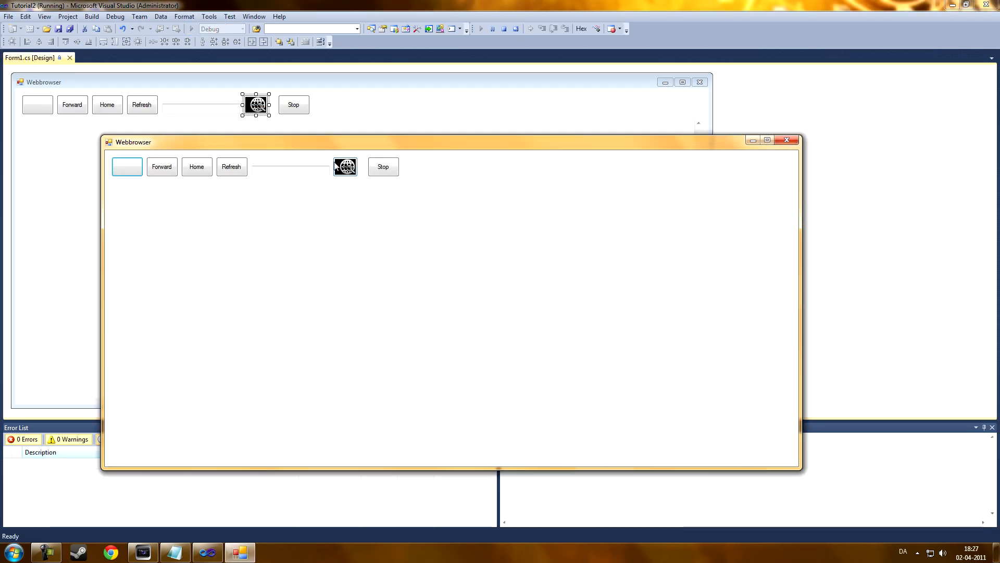
{"action": "mouse_move", "coordinate": [363, 170]}
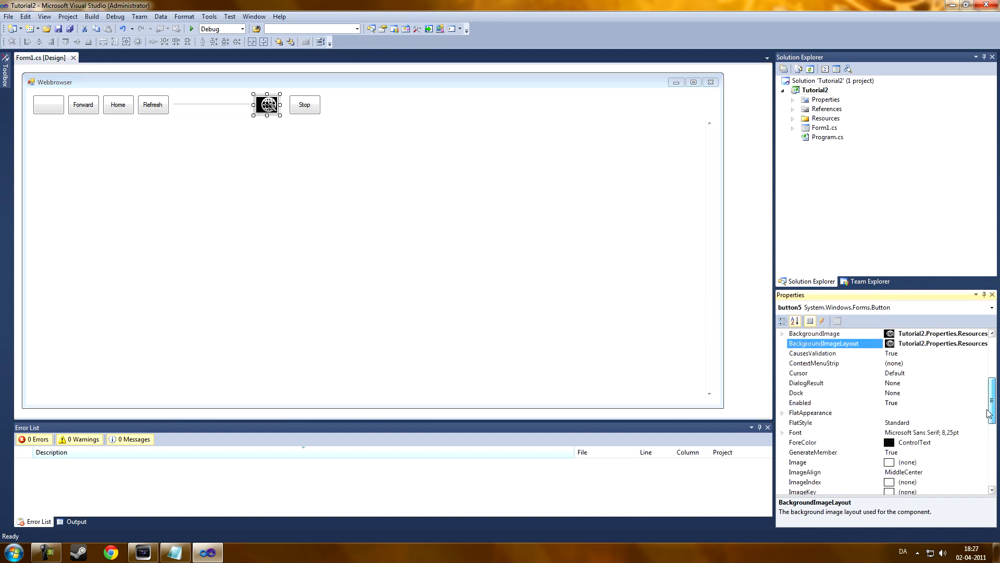
{"action": "scroll", "scroll_direction": "down", "scroll_amount": 3}
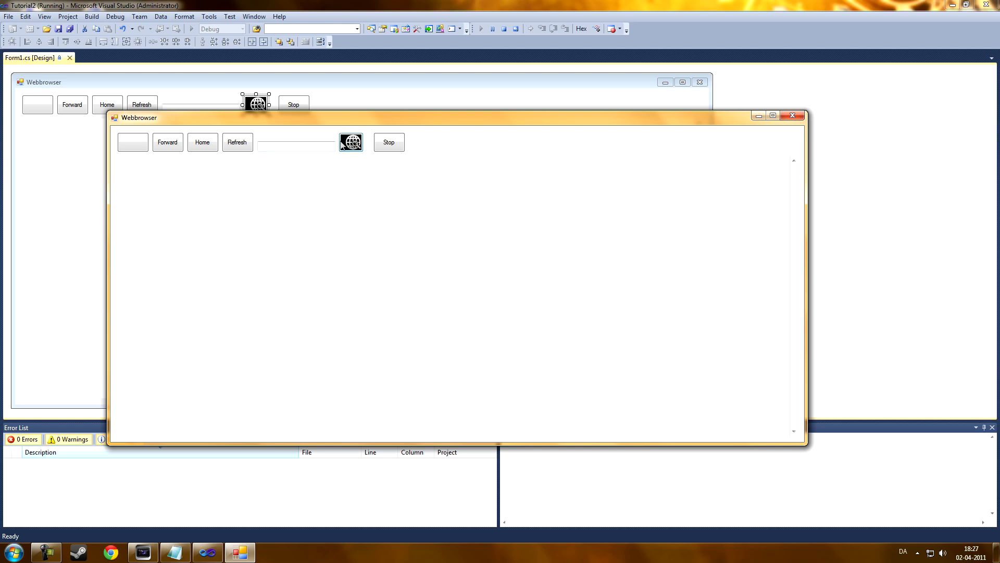
{"action": "mouse_move", "coordinate": [363, 148]}
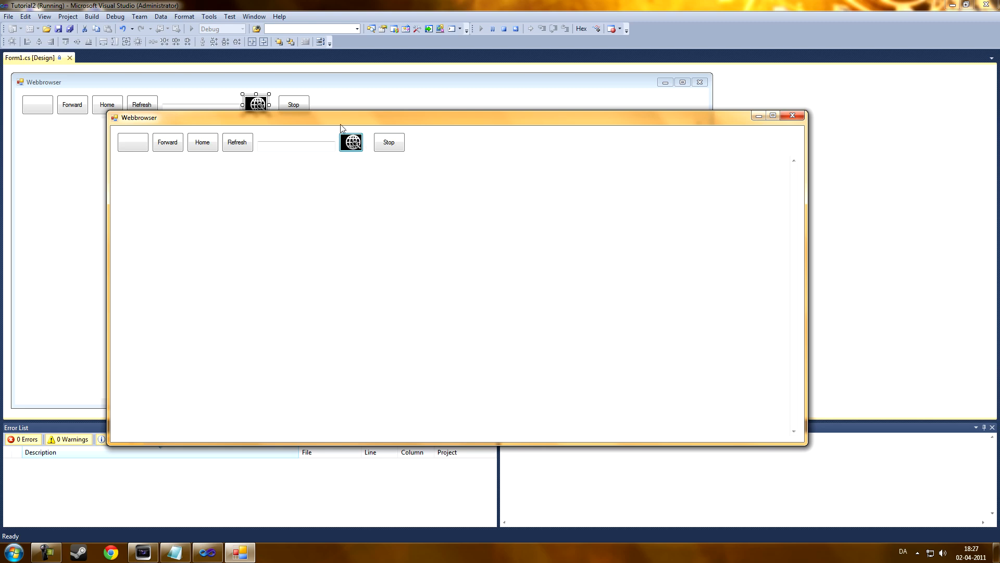
{"action": "mouse_move", "coordinate": [353, 148]}
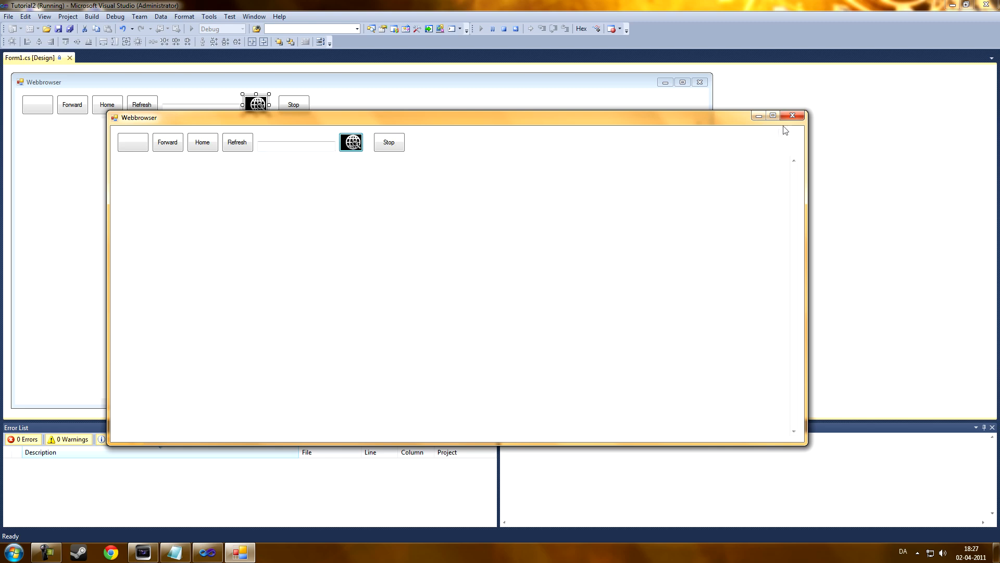
{"action": "left_click", "coordinate": [792, 116]}
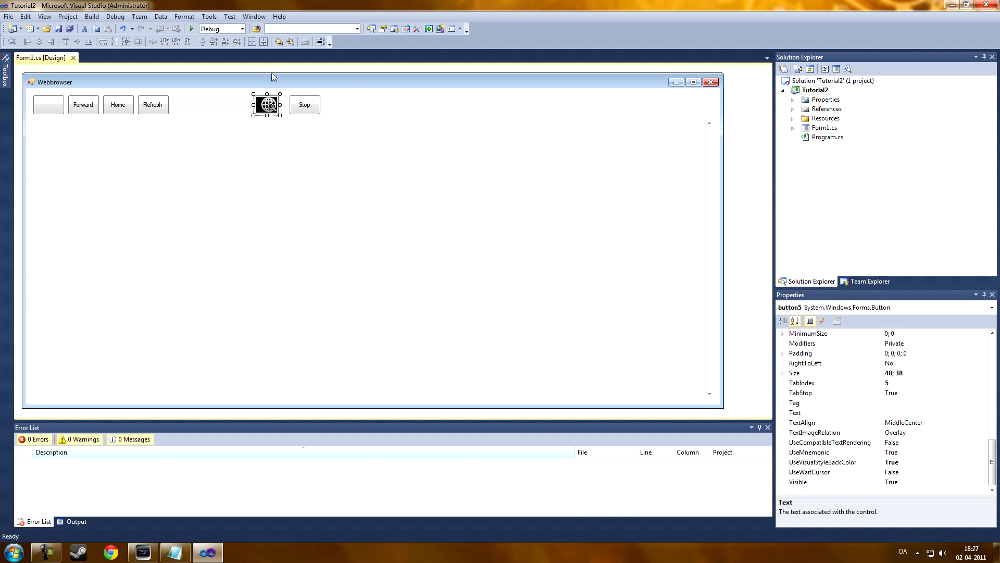
{"action": "mouse_move", "coordinate": [292, 111]}
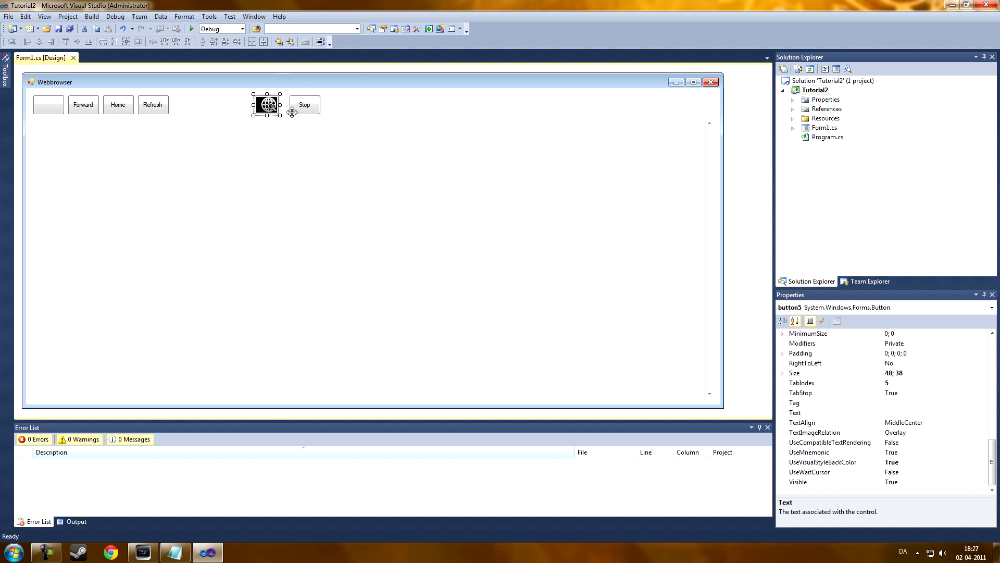
Drop a ProgressBar, delete it again, and move the Stop button beside the Go button
{"action": "left_click", "coordinate": [6, 70]}
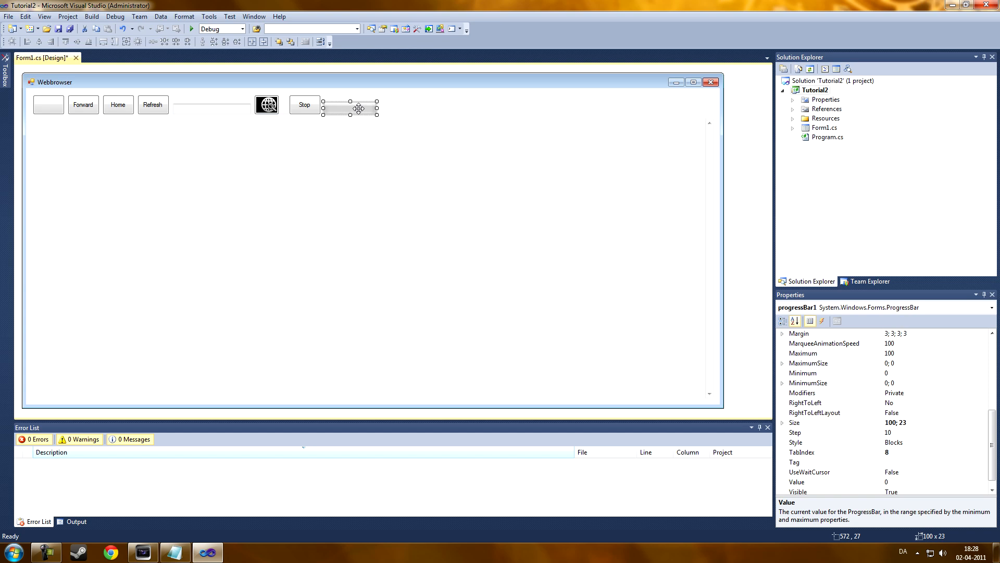
{"action": "mouse_move", "coordinate": [292, 152]}
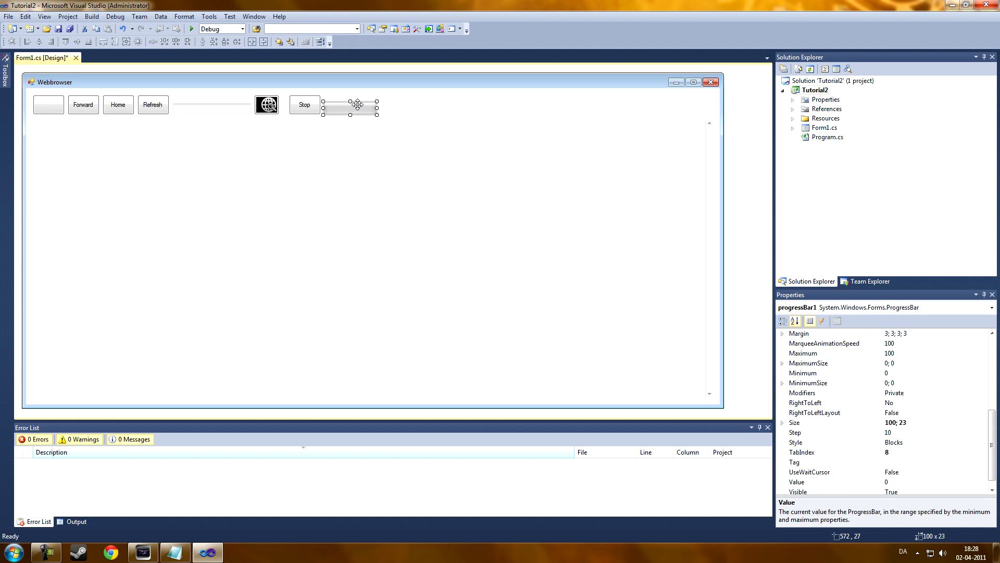
{"action": "right_click", "coordinate": [357, 105]}
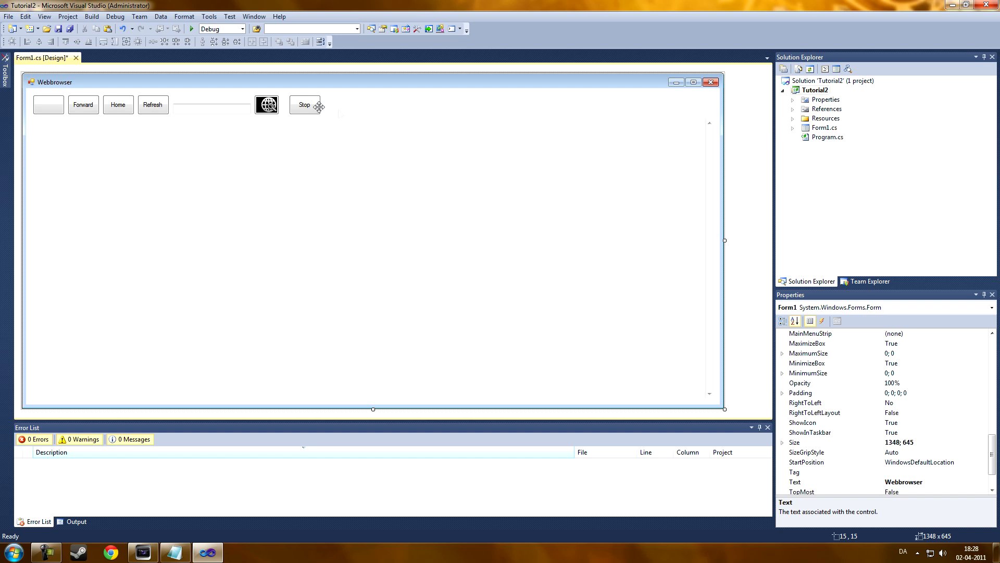
{"action": "mouse_move", "coordinate": [263, 169]}
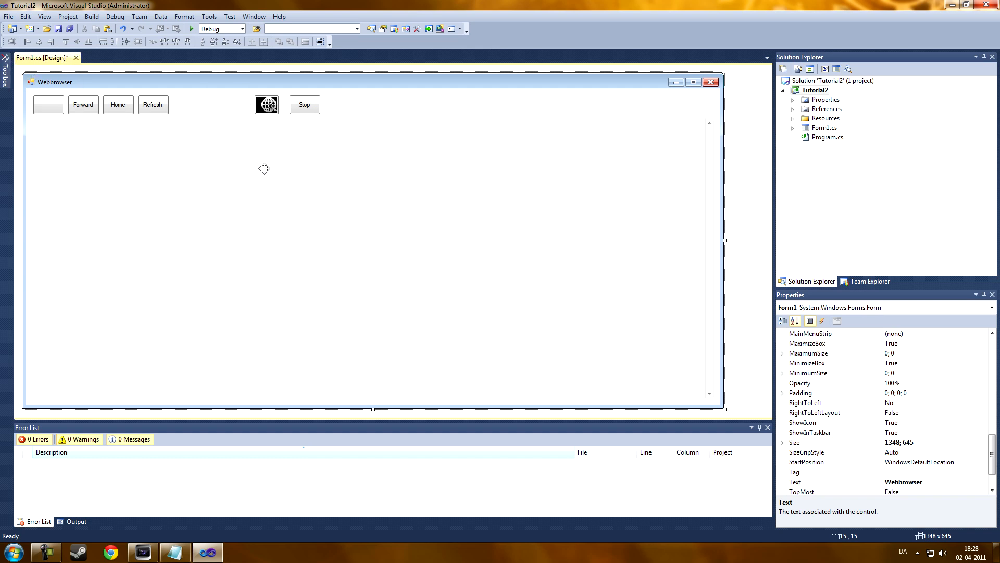
{"action": "left_click", "coordinate": [304, 104]}
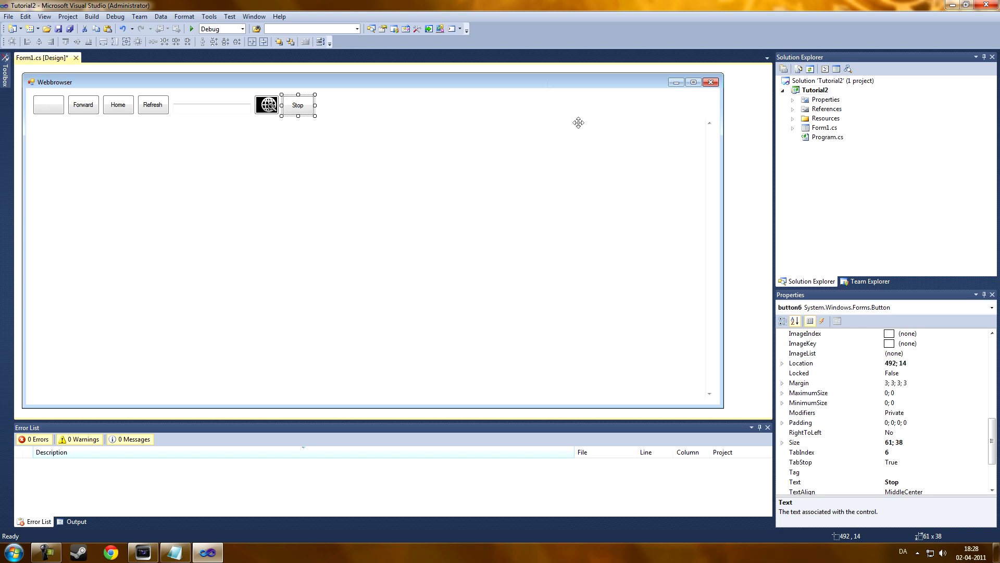
{"action": "mouse_move", "coordinate": [313, 348]}
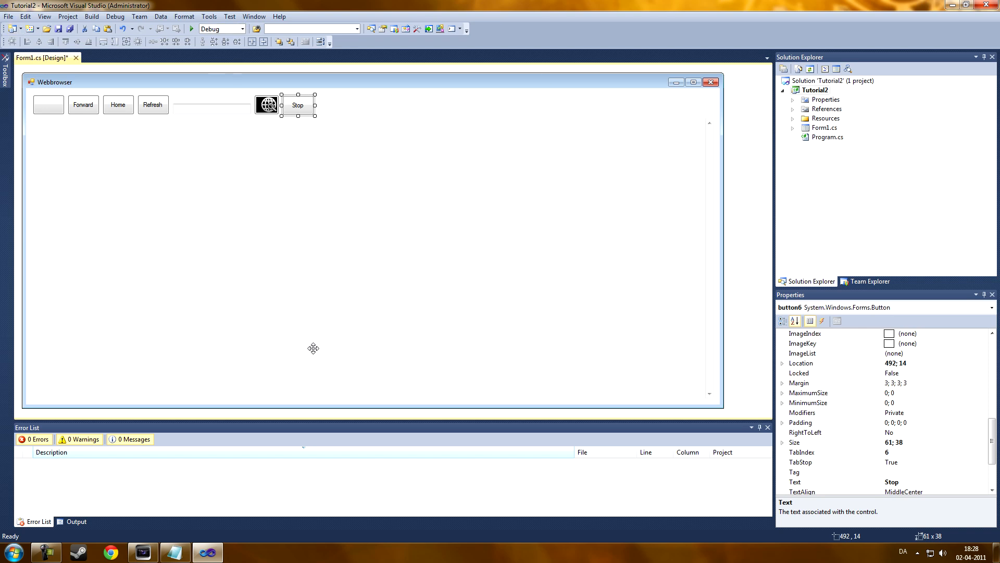